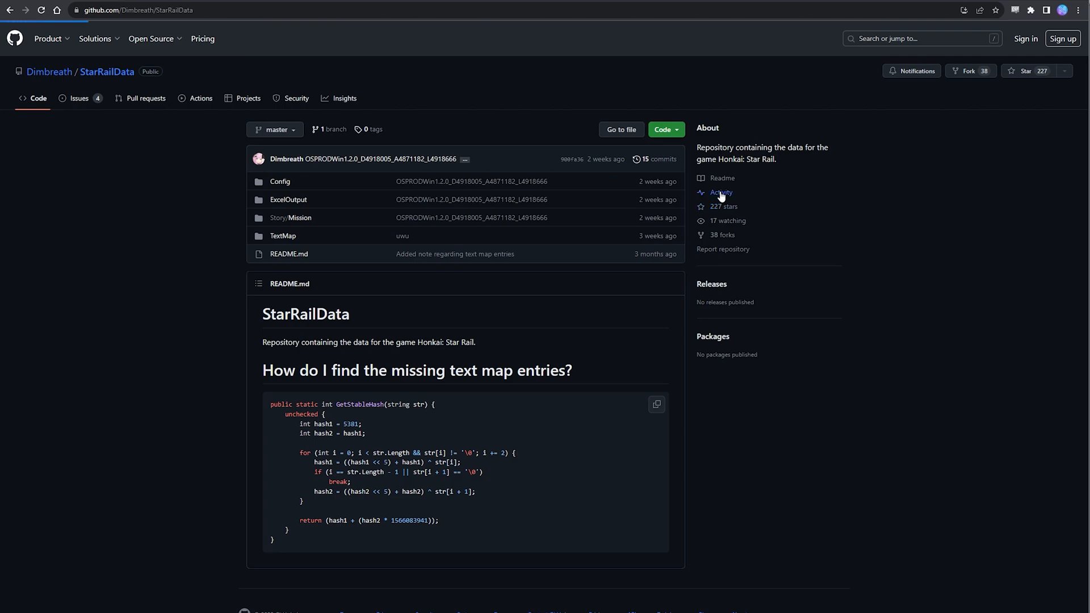
Step: Open TextMapEN.json from the TextMap folder
{"action": "left_click", "coordinate": [721, 193]}
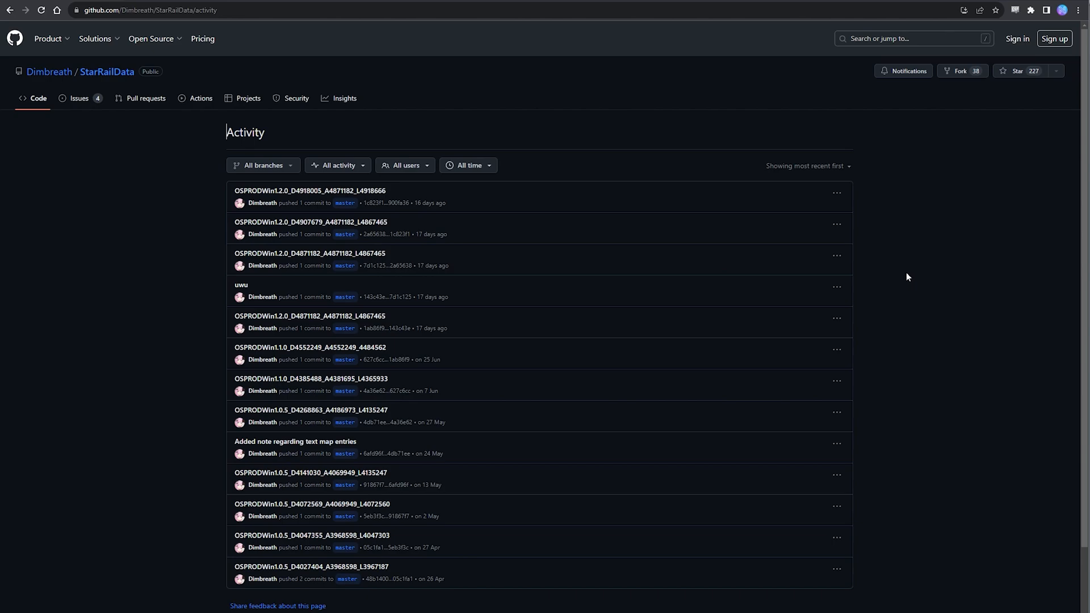
{"action": "mouse_move", "coordinate": [898, 279]}
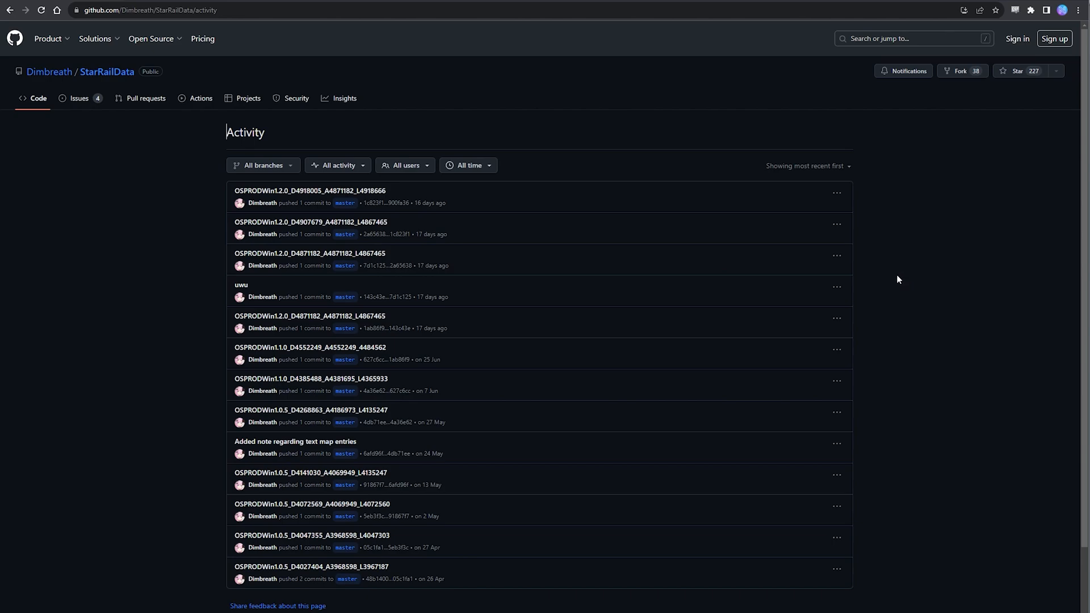
{"action": "mouse_move", "coordinate": [880, 280]}
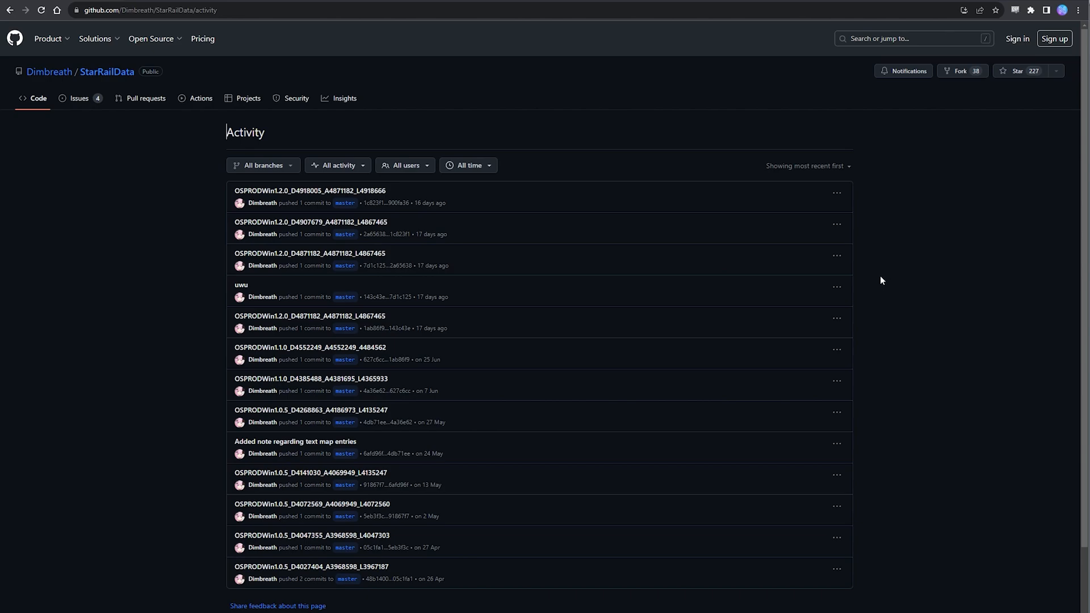
{"action": "mouse_move", "coordinate": [860, 260]}
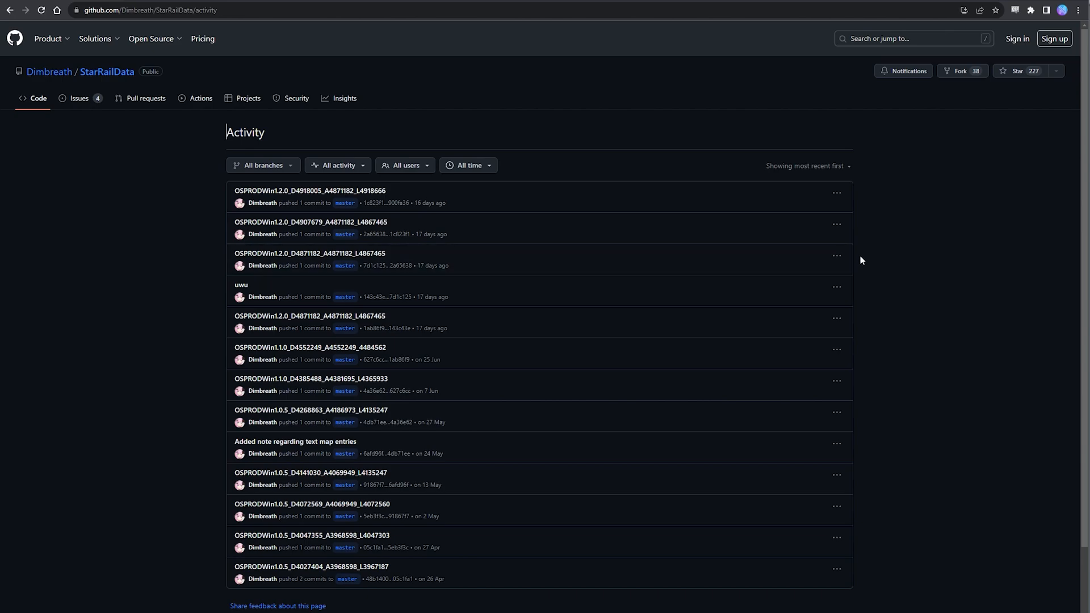
{"action": "mouse_move", "coordinate": [702, 112]}
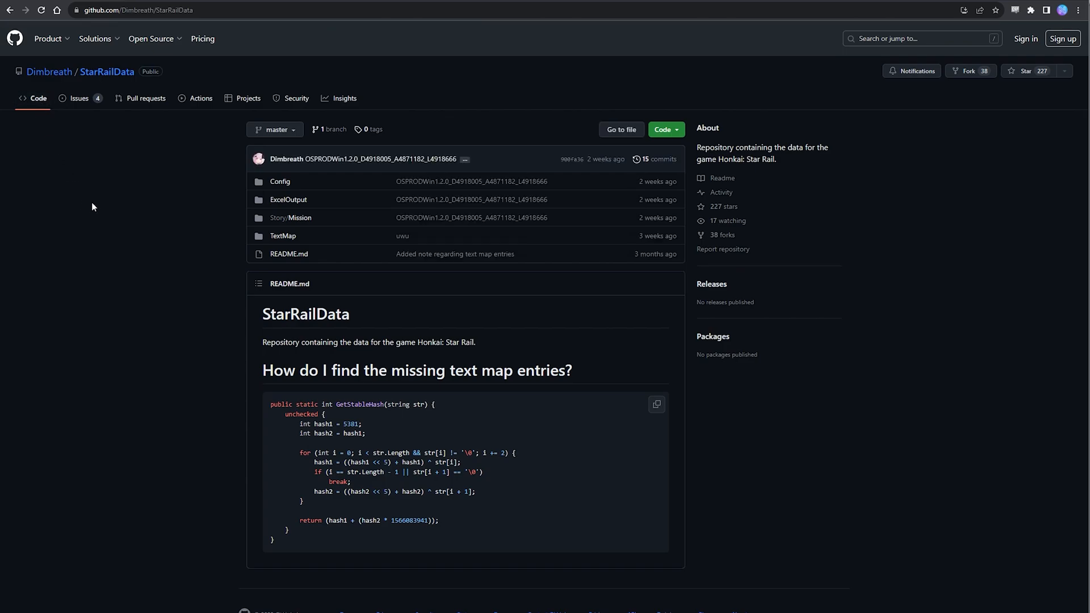
{"action": "mouse_move", "coordinate": [89, 202]}
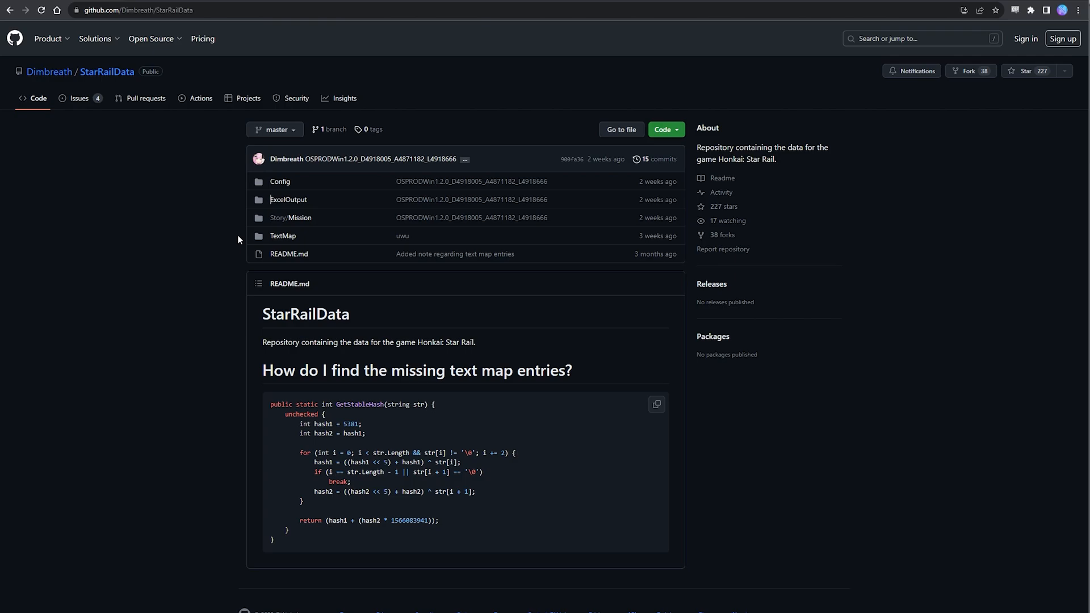
{"action": "mouse_move", "coordinate": [239, 238]}
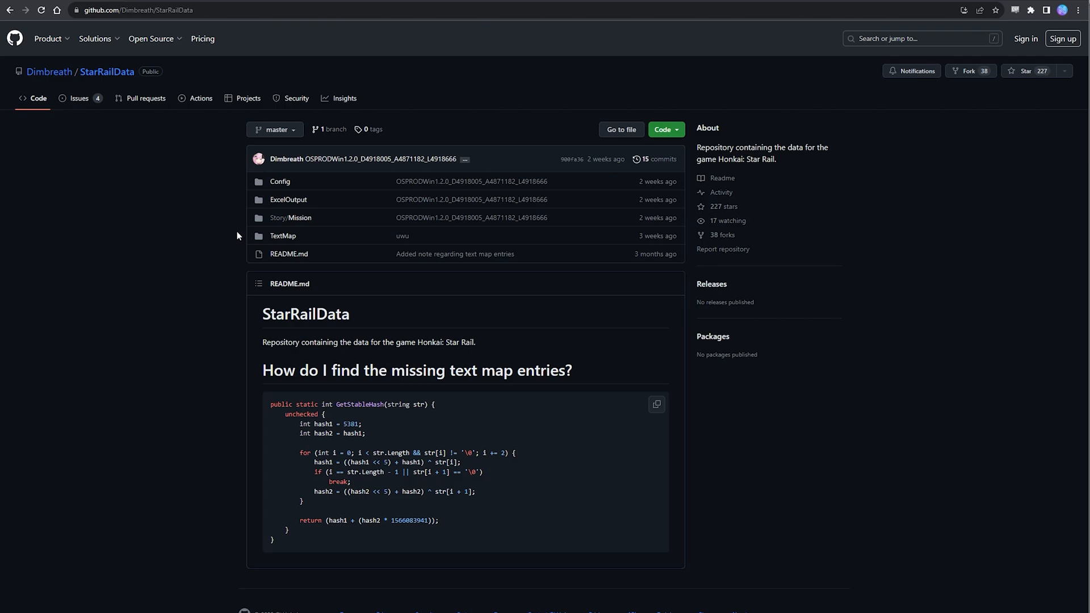
{"action": "left_click", "coordinate": [283, 236]}
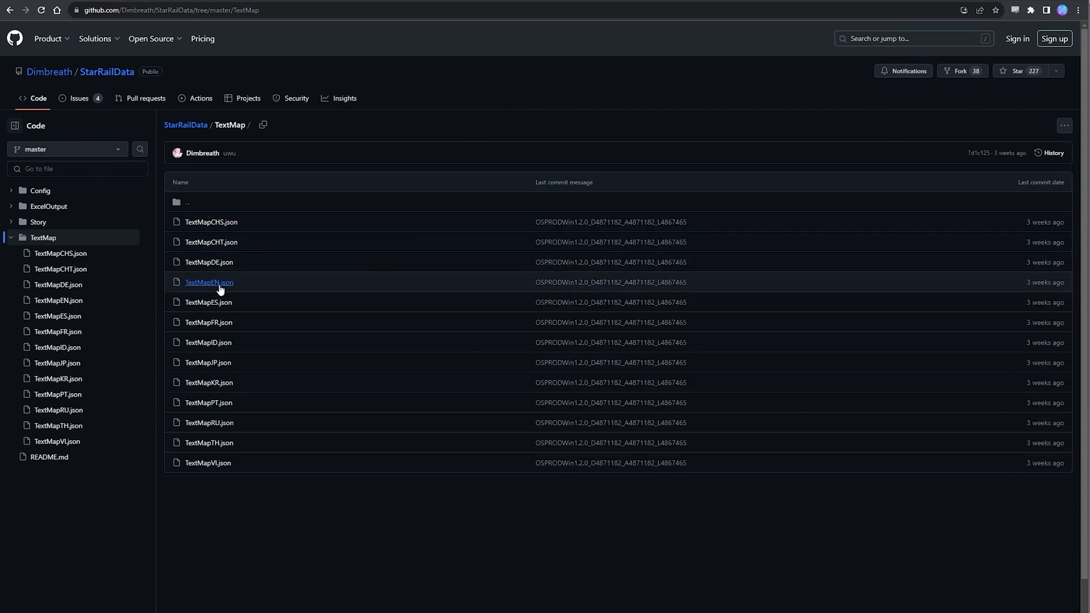
{"action": "left_click", "coordinate": [209, 281]}
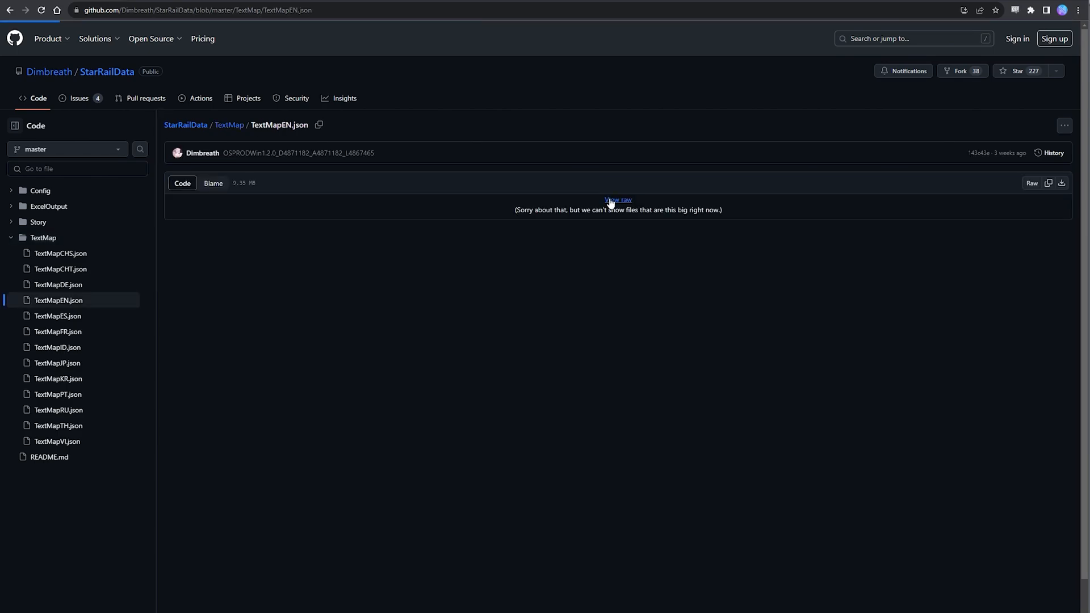
Step: Skim TextMapEN.json's raw English entries, then return to its file page
{"action": "left_click", "coordinate": [617, 200]}
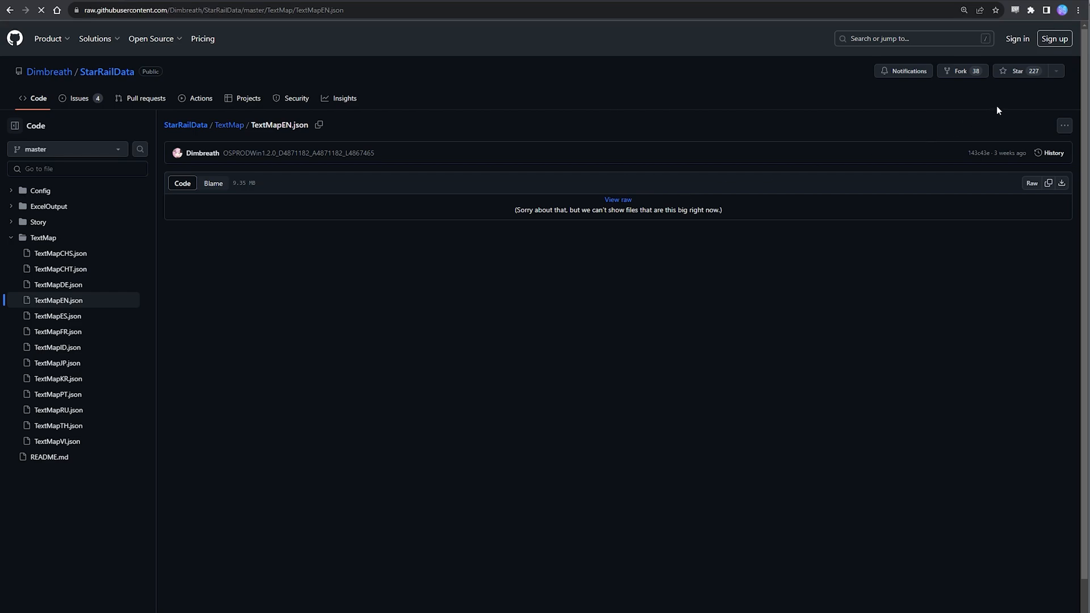
{"action": "left_click", "coordinate": [617, 199]}
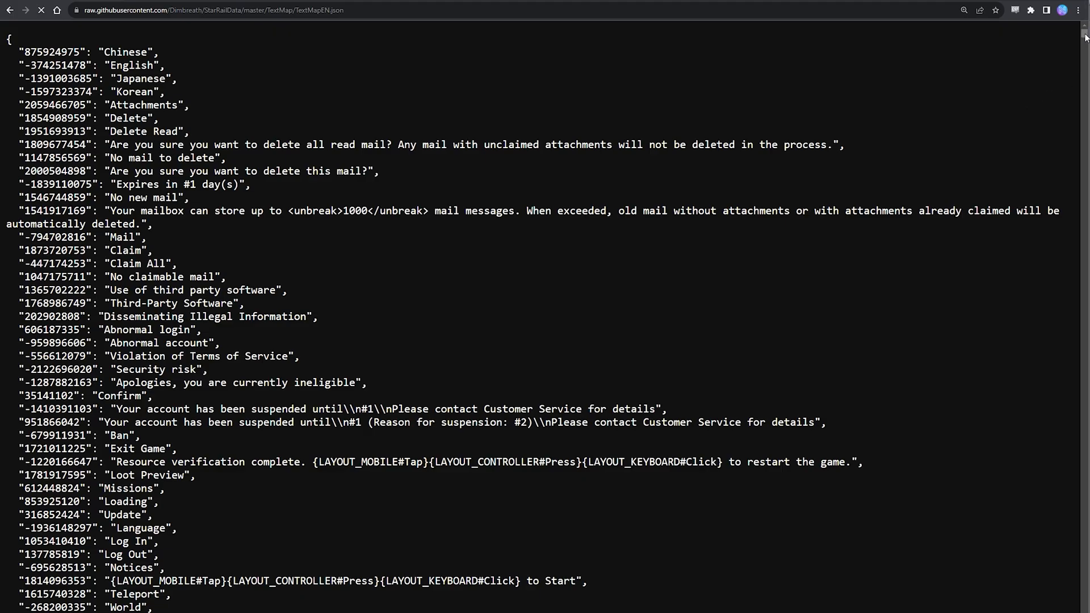
{"action": "scroll", "scroll_direction": "down", "scroll_amount": 3}
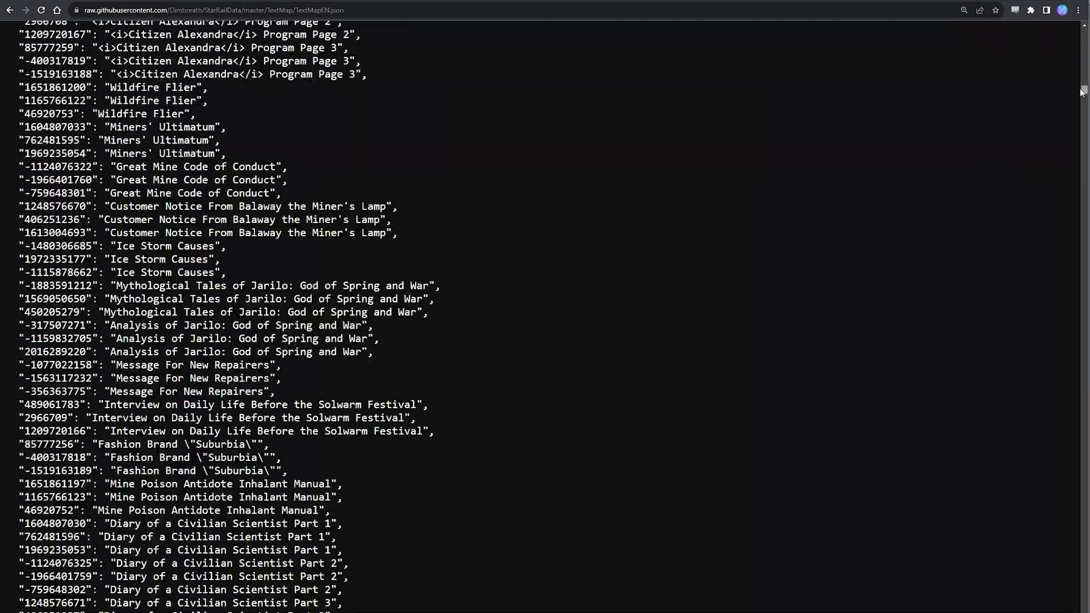
{"action": "scroll", "scroll_direction": "down", "scroll_amount": 3}
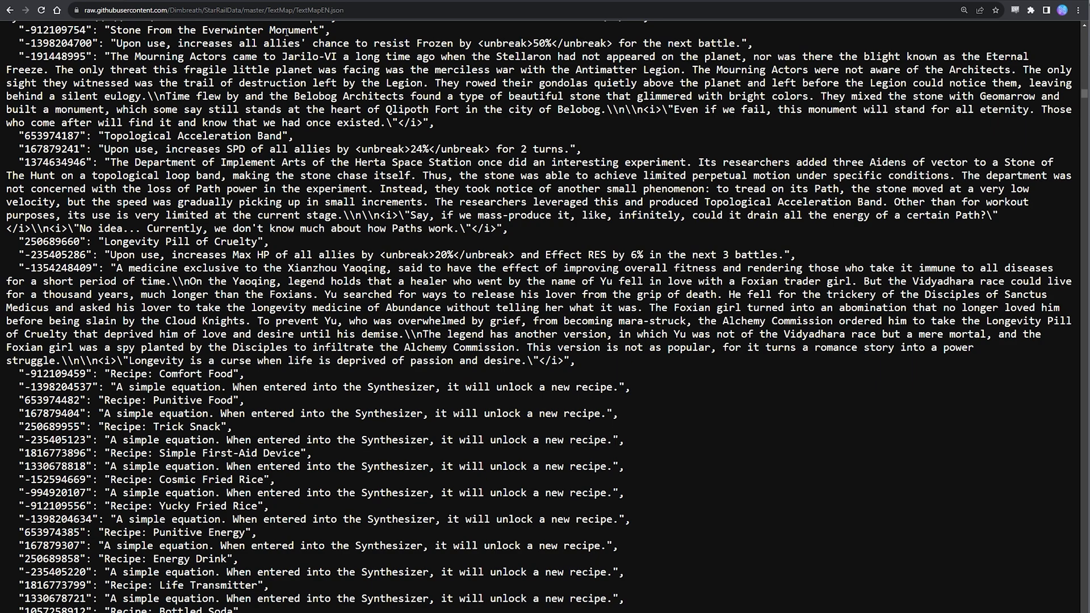
{"action": "left_click", "coordinate": [10, 9]}
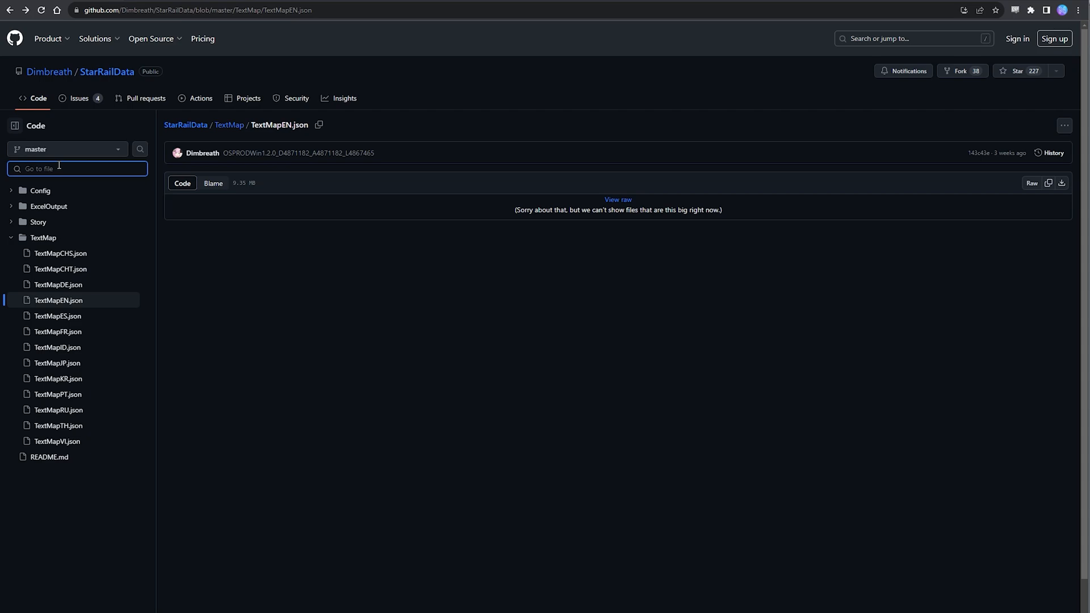
Step: Find ExcelOutput/InclinationType.json via 'inclina' and scroll its InclinationTypeID entries
{"action": "type", "text": "inclina"}
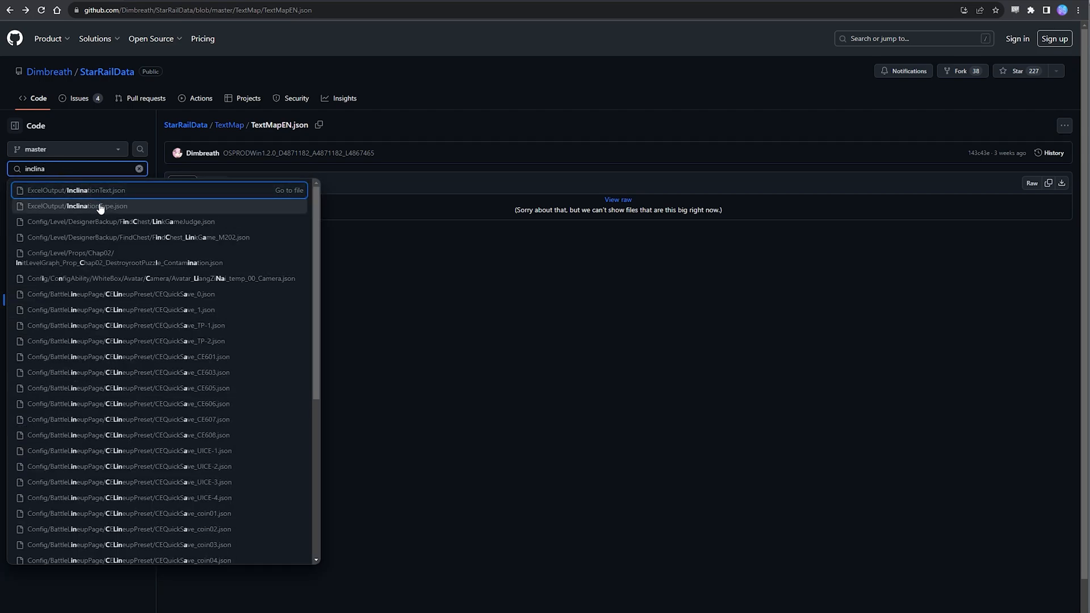
{"action": "left_click", "coordinate": [76, 205]}
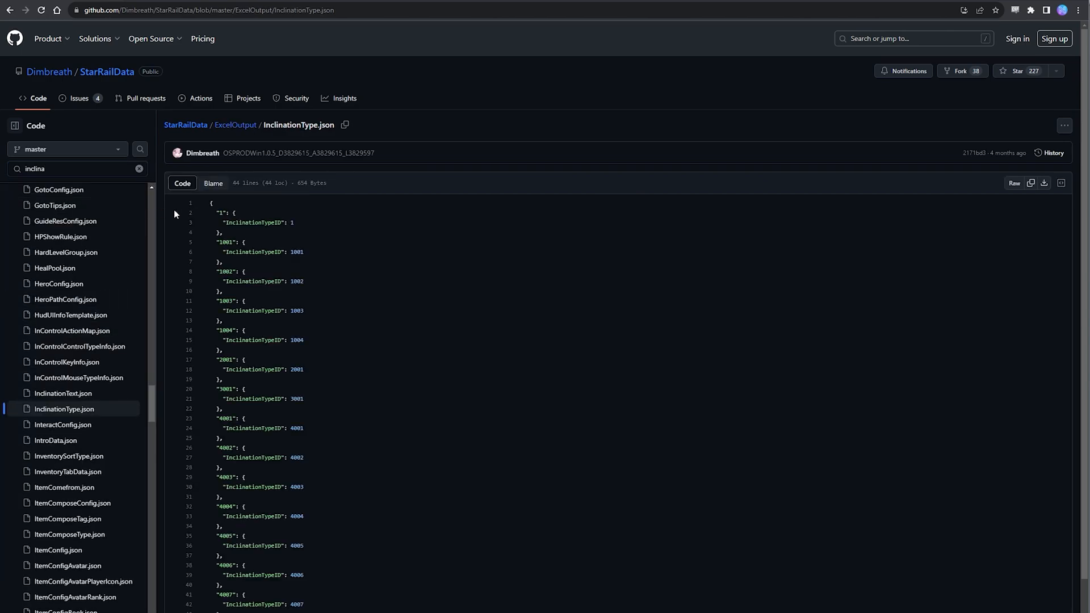
{"action": "scroll", "scroll_direction": "down", "scroll_amount": 3}
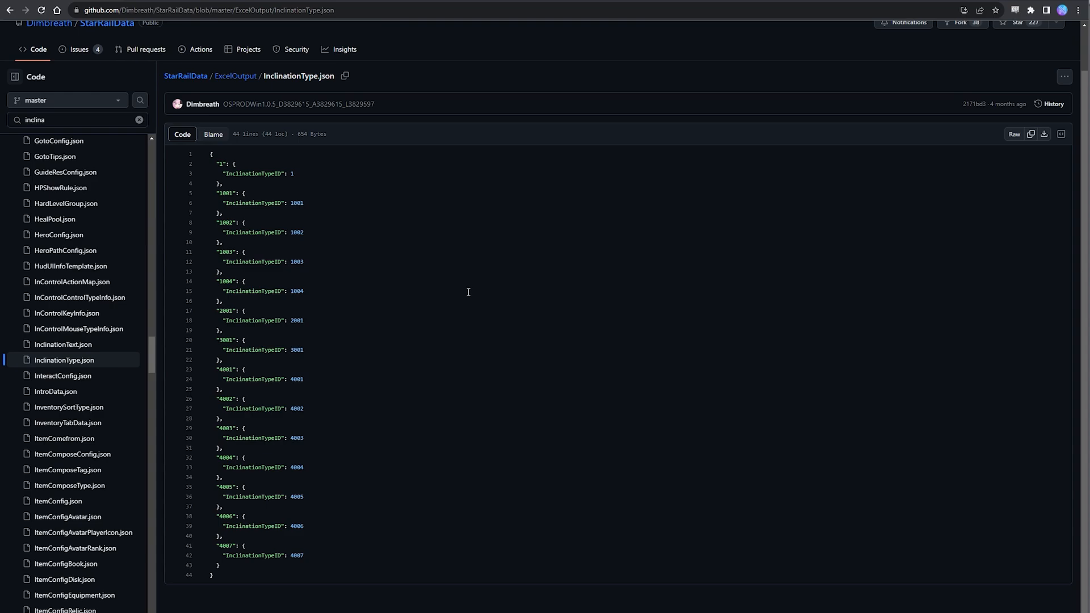
{"action": "mouse_move", "coordinate": [464, 289]}
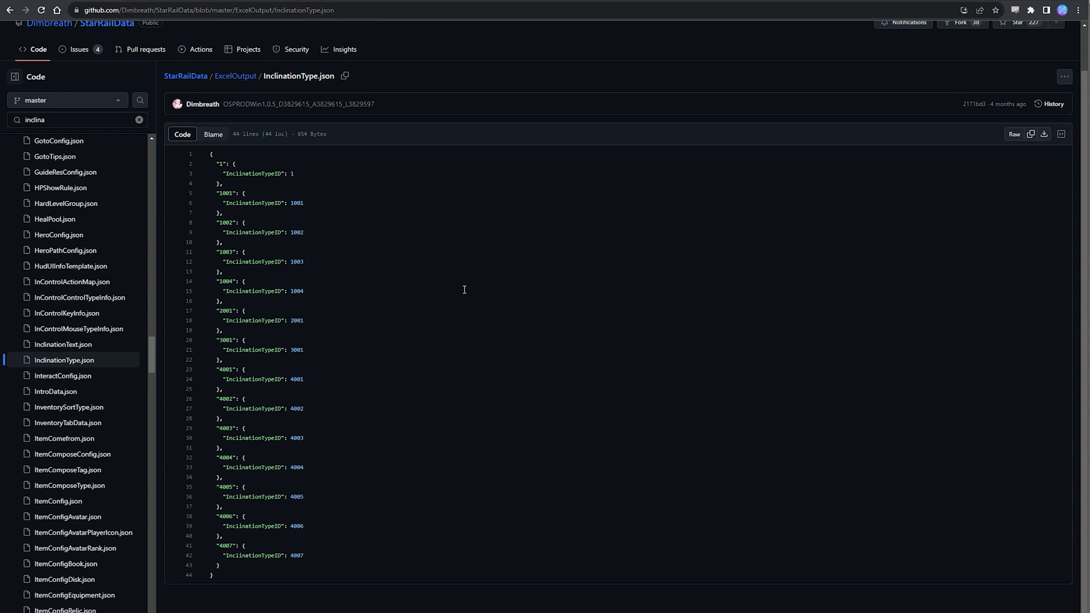
{"action": "mouse_move", "coordinate": [463, 288]}
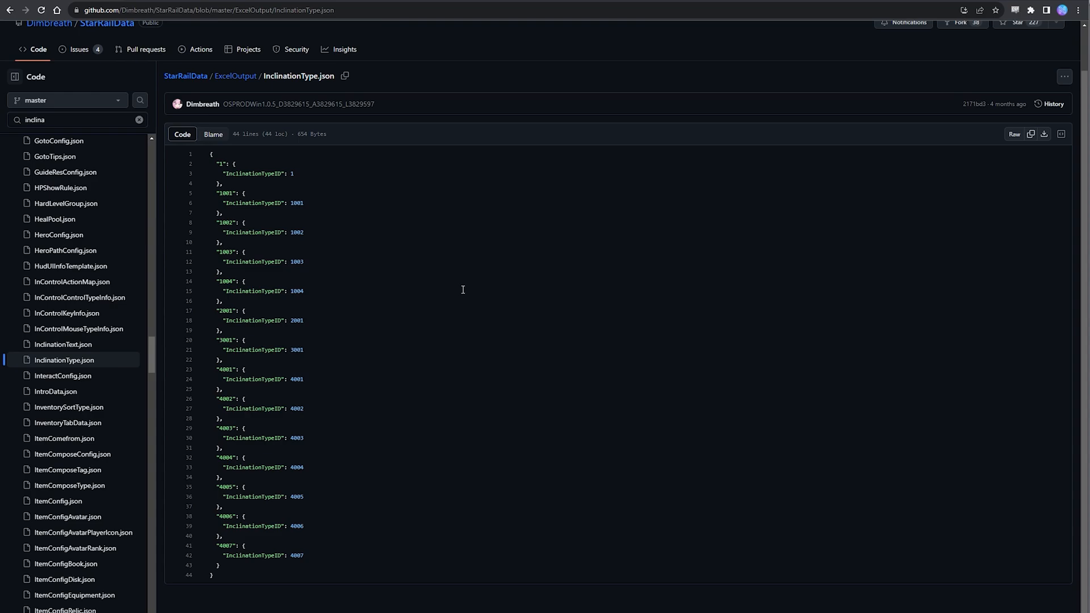
{"action": "mouse_move", "coordinate": [384, 250]}
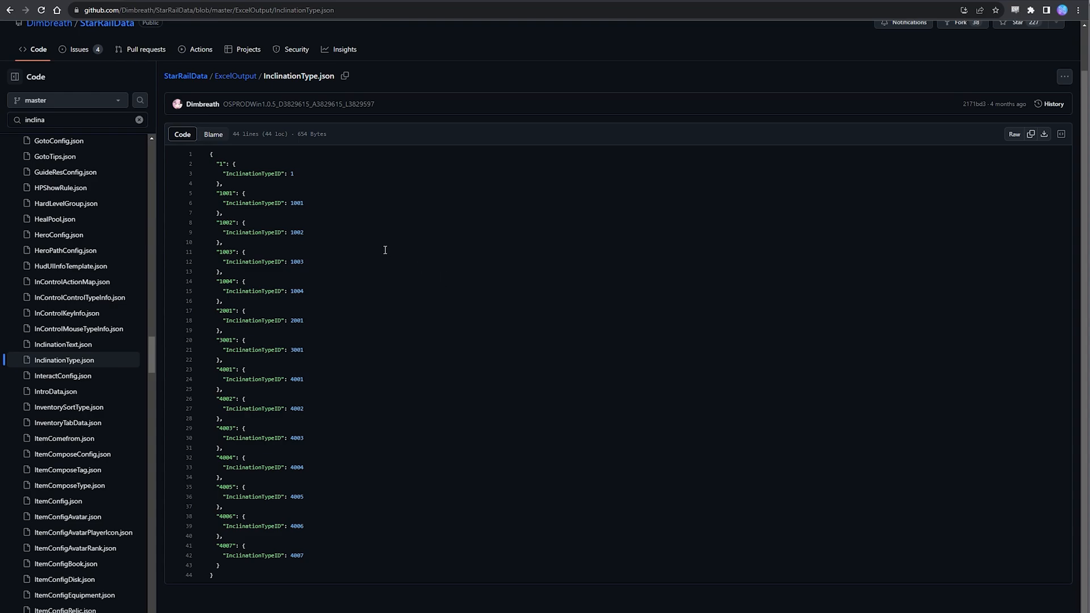
{"action": "mouse_move", "coordinate": [305, 203]}
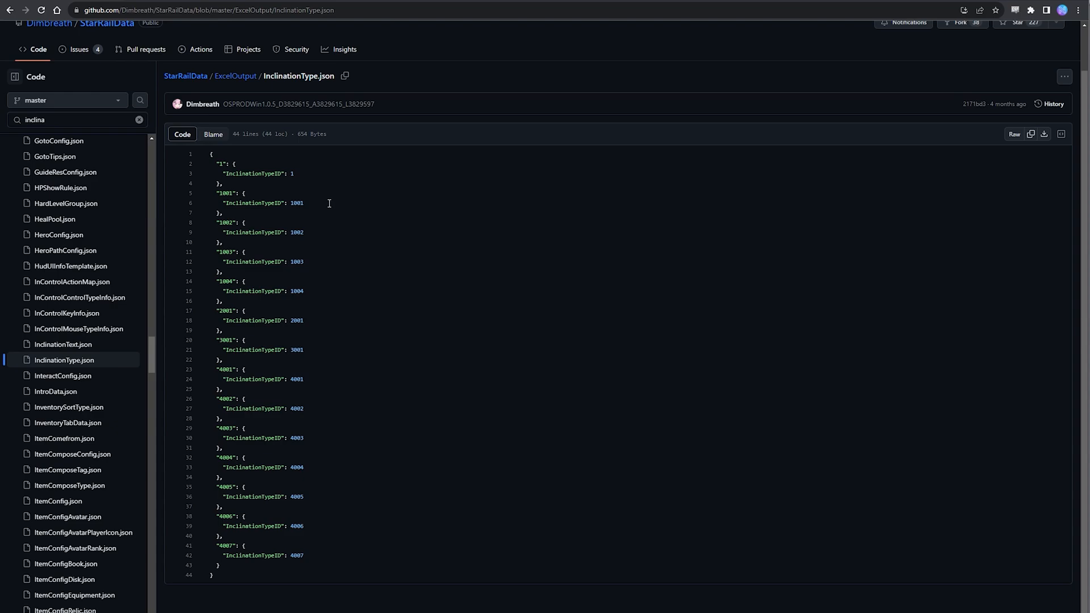
{"action": "mouse_move", "coordinate": [318, 218]}
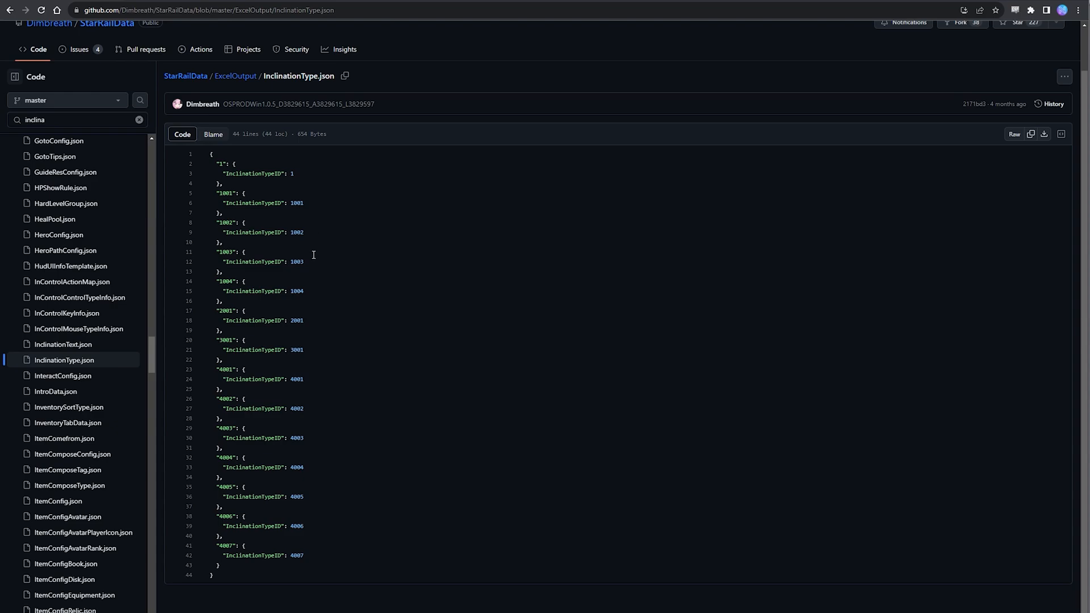
{"action": "mouse_move", "coordinate": [311, 262]}
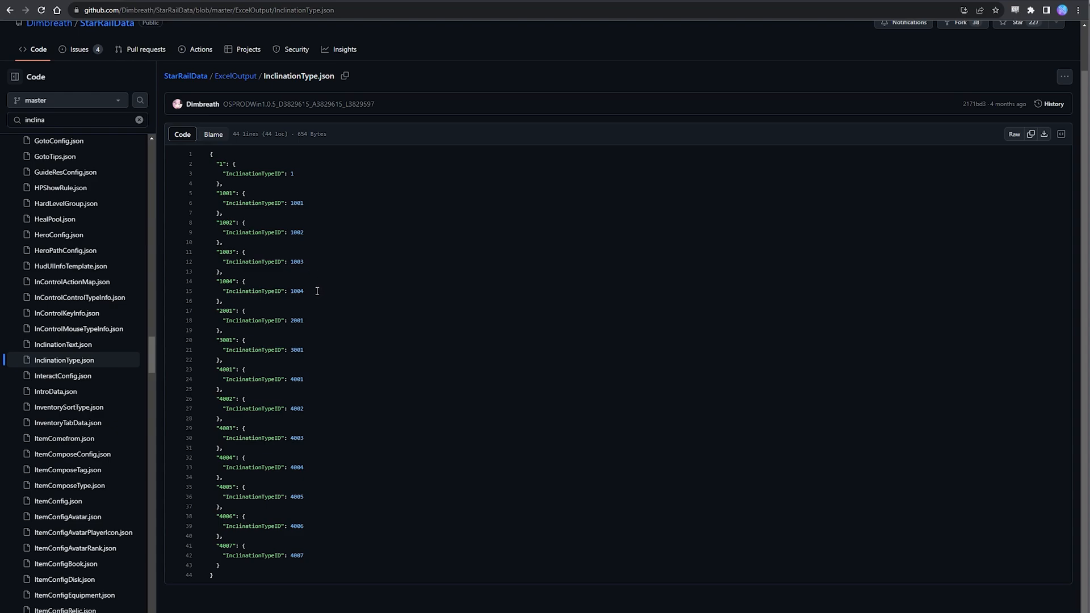
{"action": "mouse_move", "coordinate": [316, 320]}
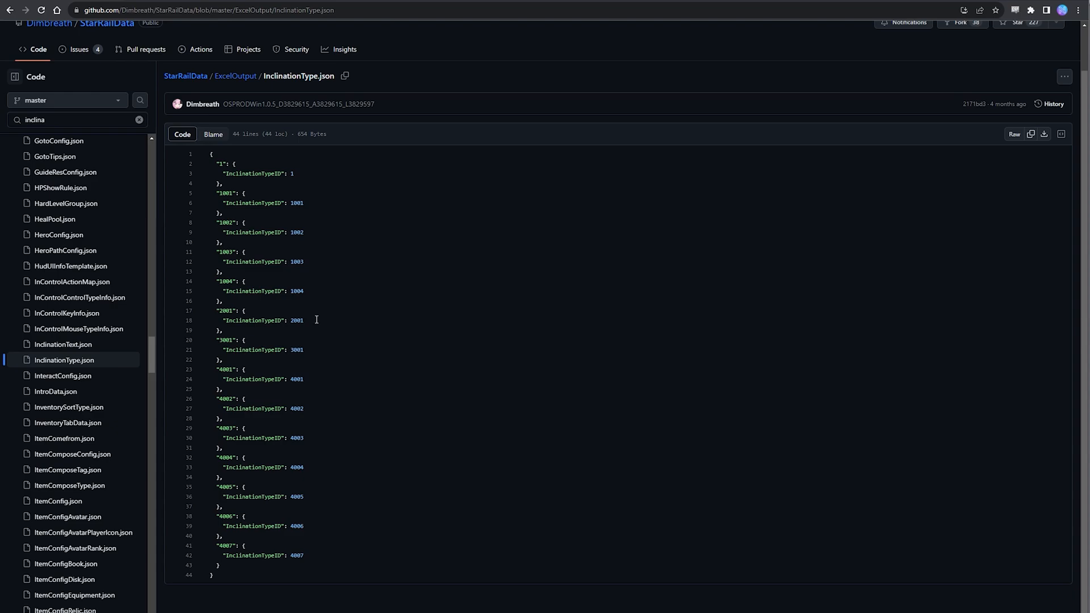
{"action": "mouse_move", "coordinate": [317, 349]}
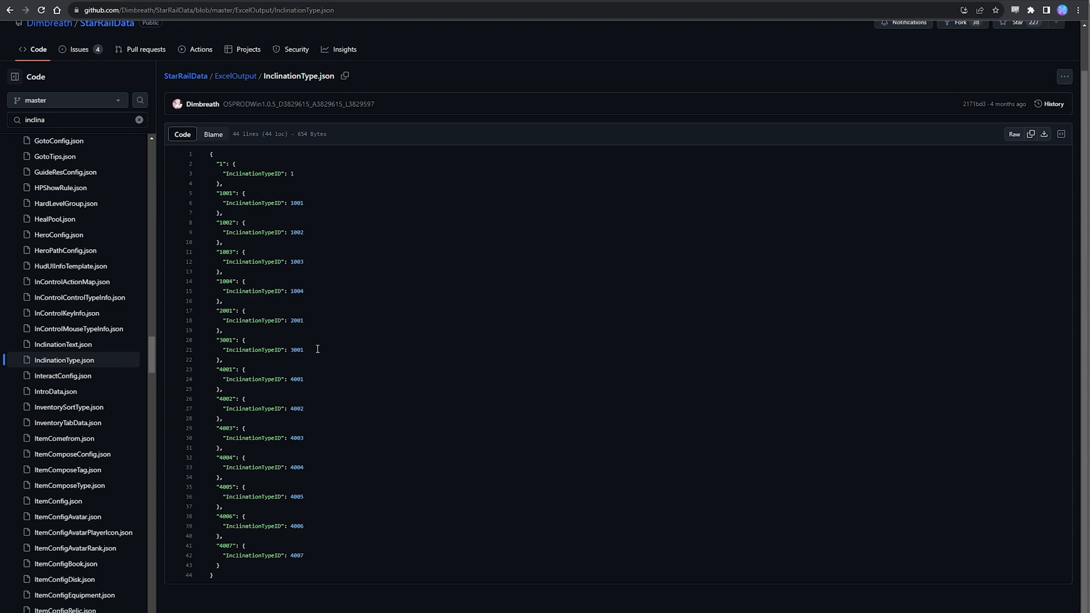
{"action": "mouse_move", "coordinate": [325, 352]}
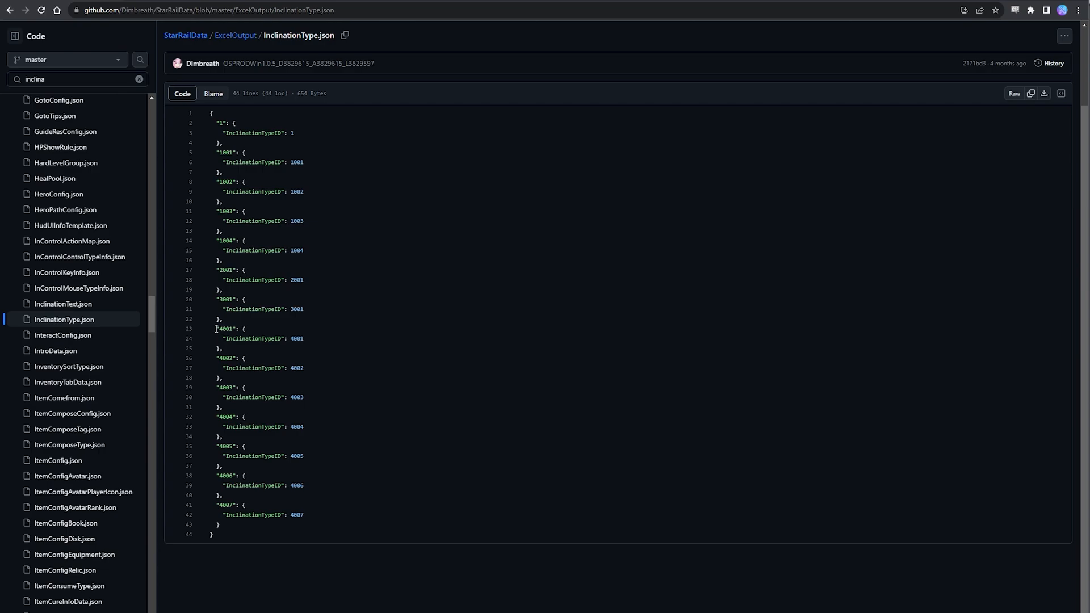
{"action": "left_click_drag", "start_coordinate": [214, 328], "coordinate": [313, 378]}
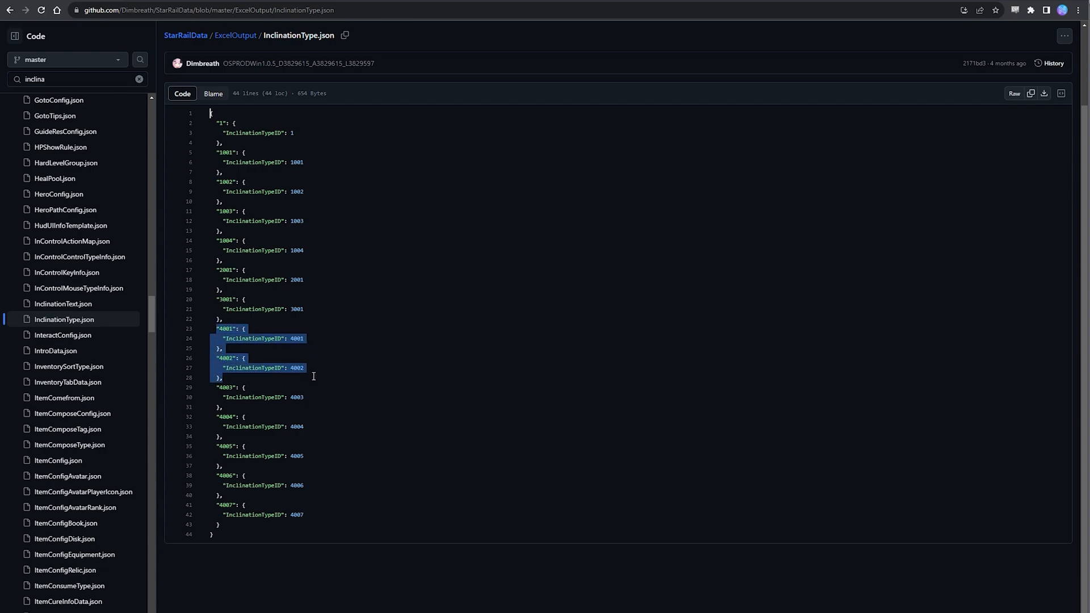
{"action": "left_click_drag", "start_coordinate": [313, 376], "coordinate": [307, 513]}
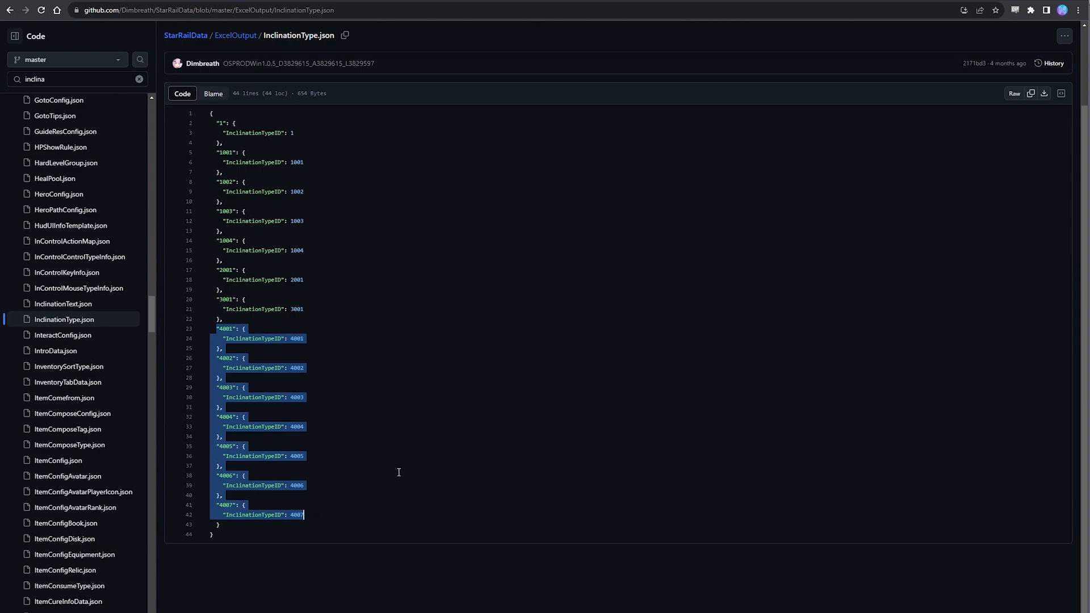
{"action": "mouse_move", "coordinate": [400, 470]}
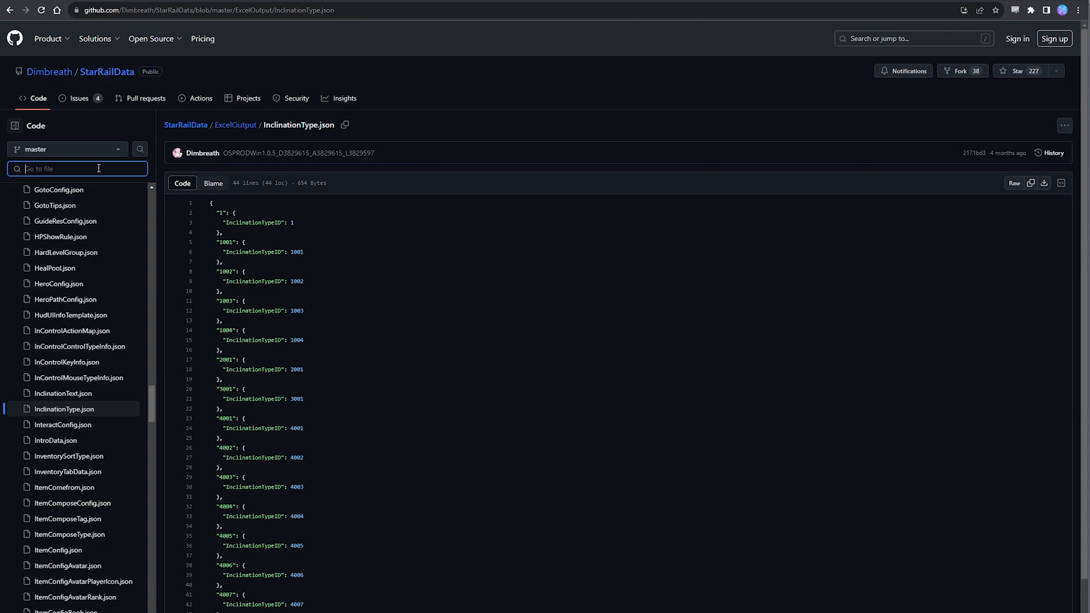
Step: Open ExcelOutput/InclinationText.json via an 'inclin' file search and scroll its entries
{"action": "type", "text": "inclin"}
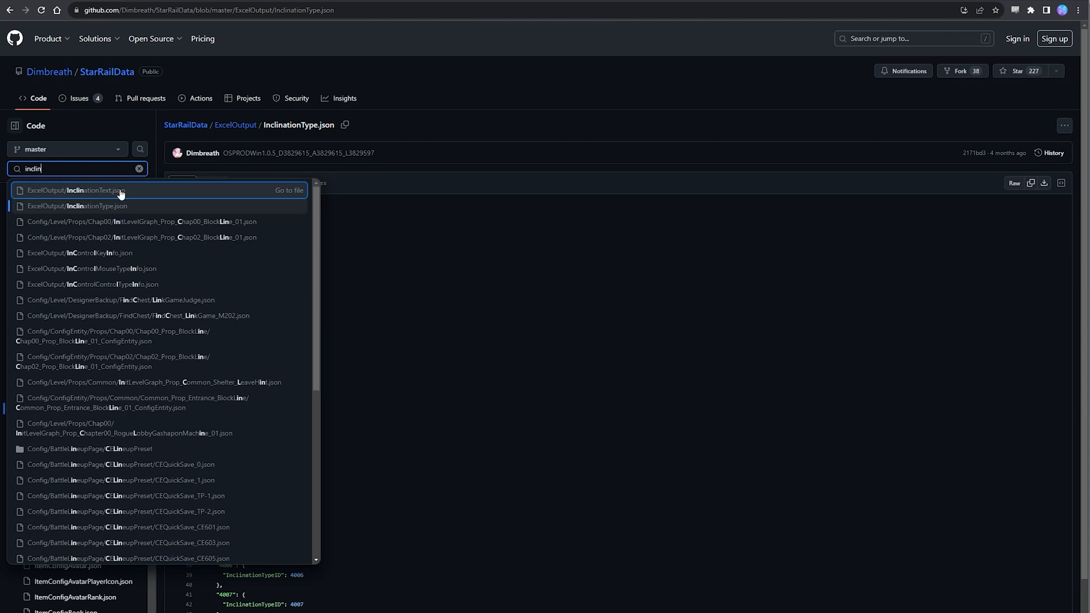
{"action": "left_click", "coordinate": [77, 191]}
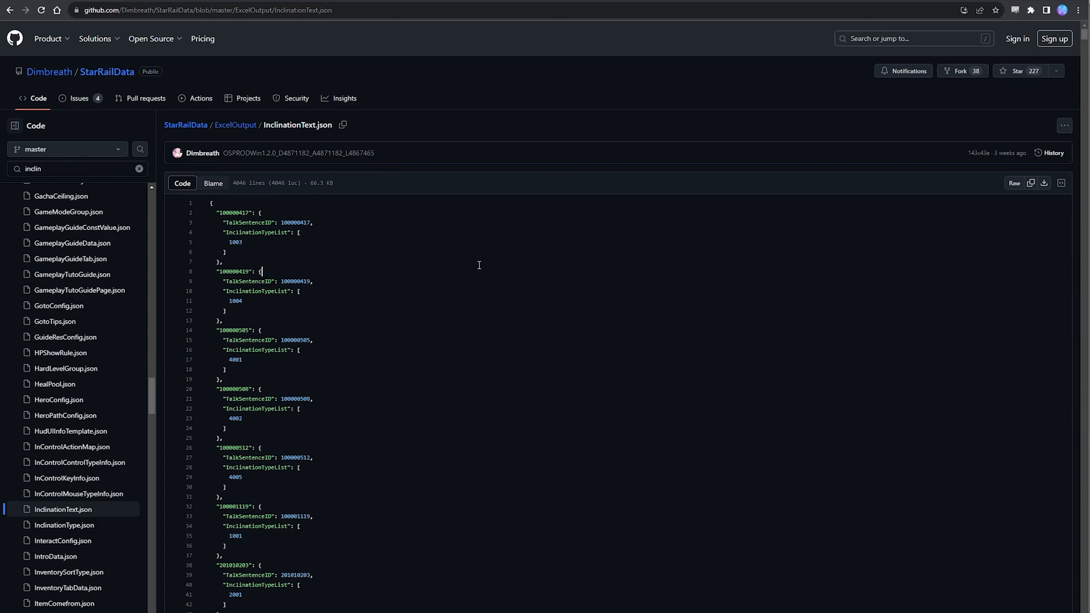
{"action": "mouse_move", "coordinate": [491, 255]}
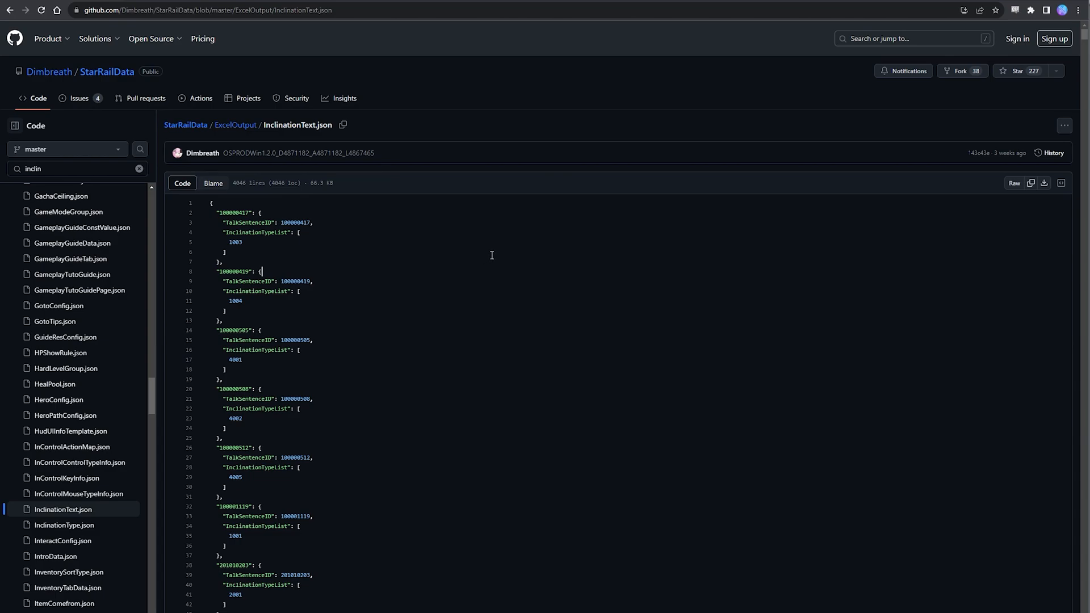
{"action": "scroll", "scroll_direction": "down", "scroll_amount": 3}
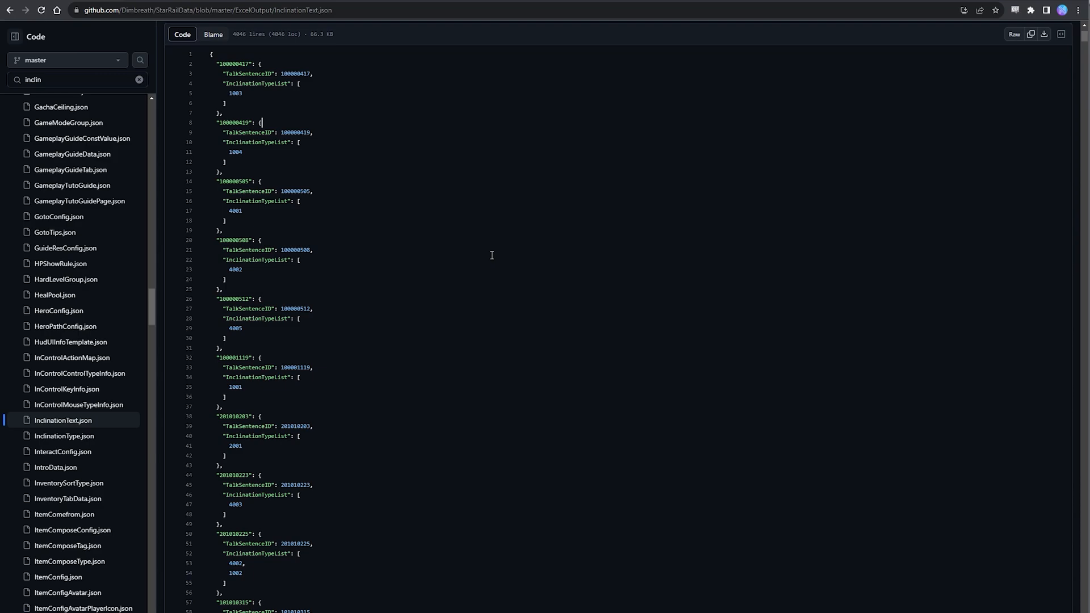
{"action": "scroll", "scroll_direction": "down", "scroll_amount": 3}
{"action": "type", "text": "3001"}
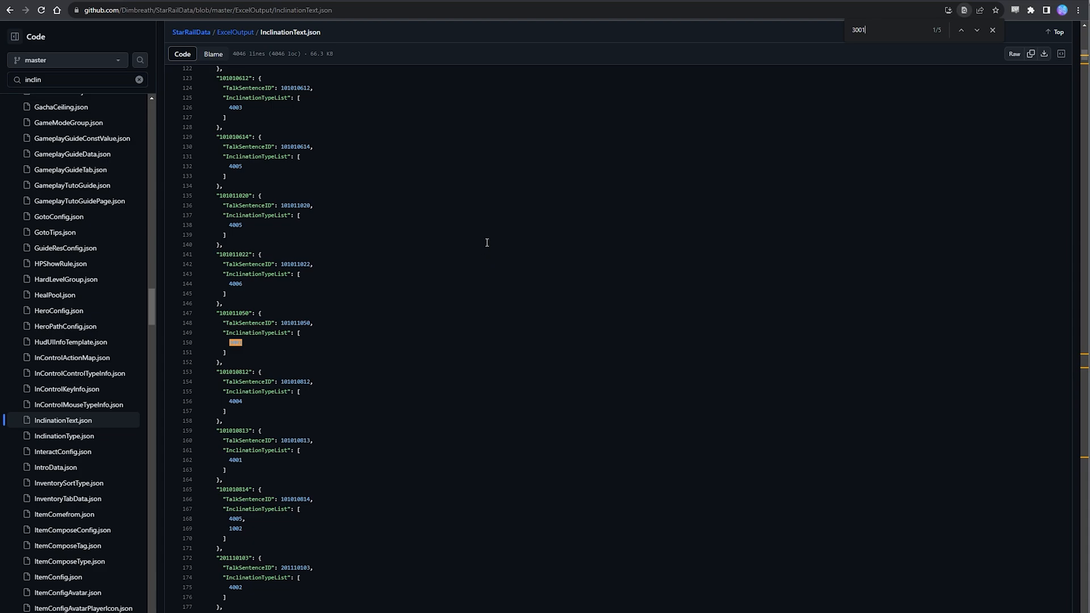
{"action": "mouse_move", "coordinate": [375, 309]}
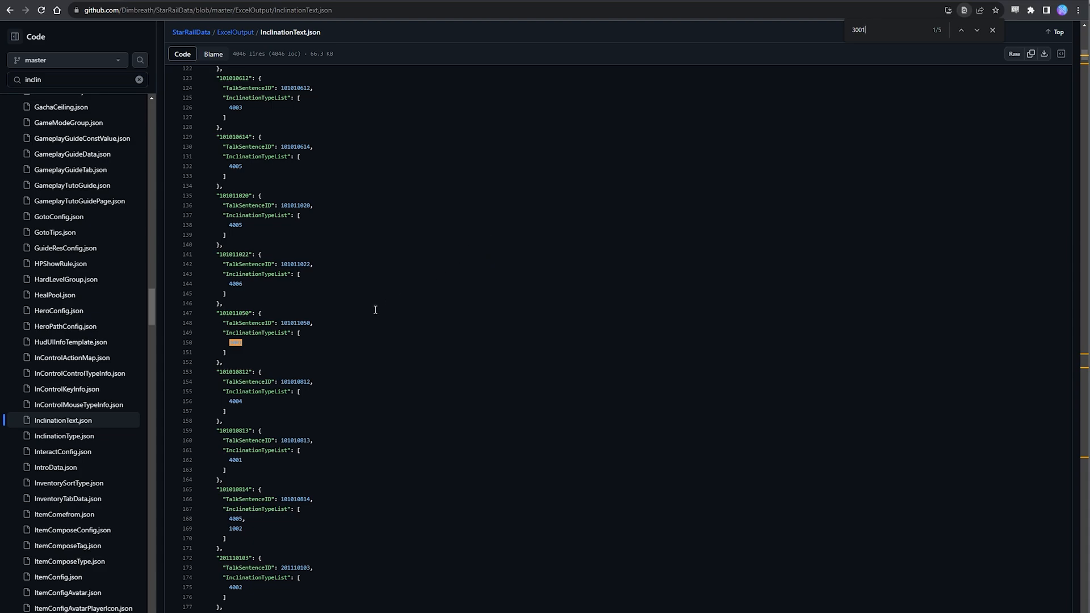
{"action": "mouse_move", "coordinate": [348, 320]}
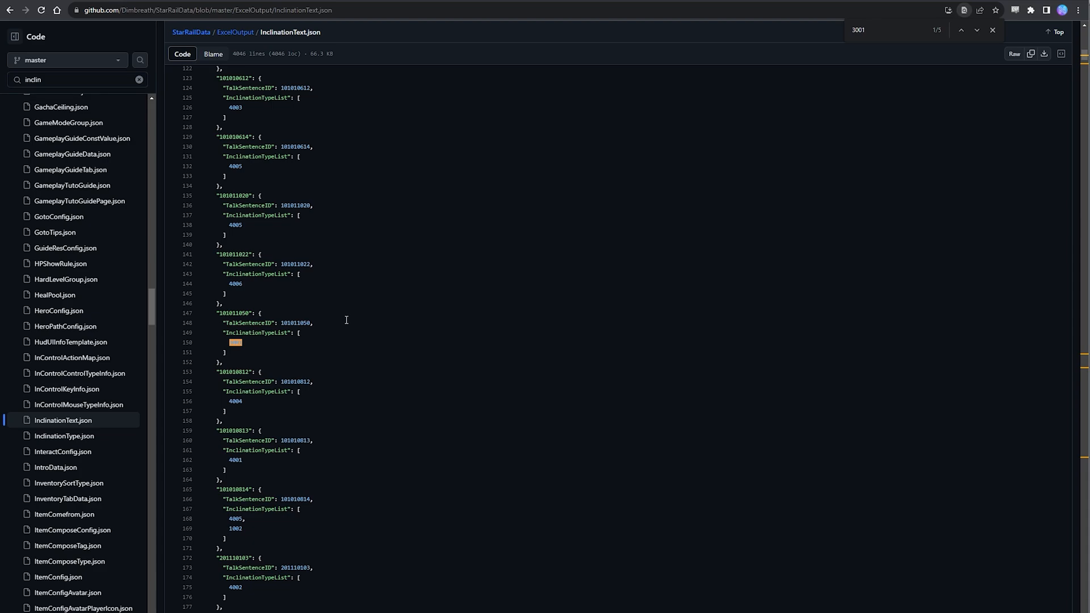
{"action": "mouse_move", "coordinate": [521, 411]}
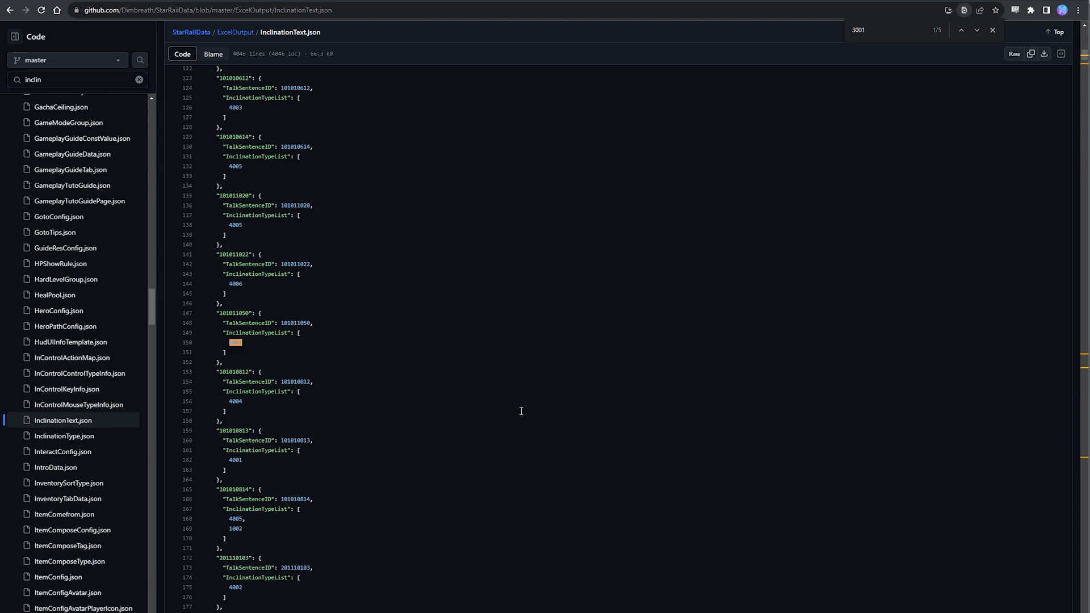
{"action": "mouse_move", "coordinate": [520, 410]}
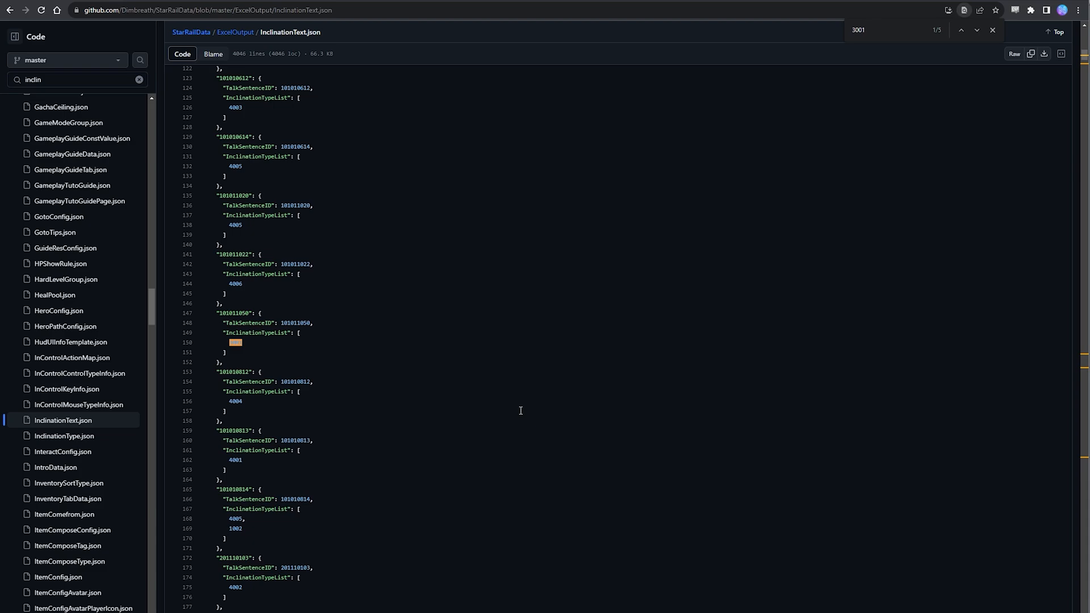
{"action": "mouse_move", "coordinate": [520, 410]}
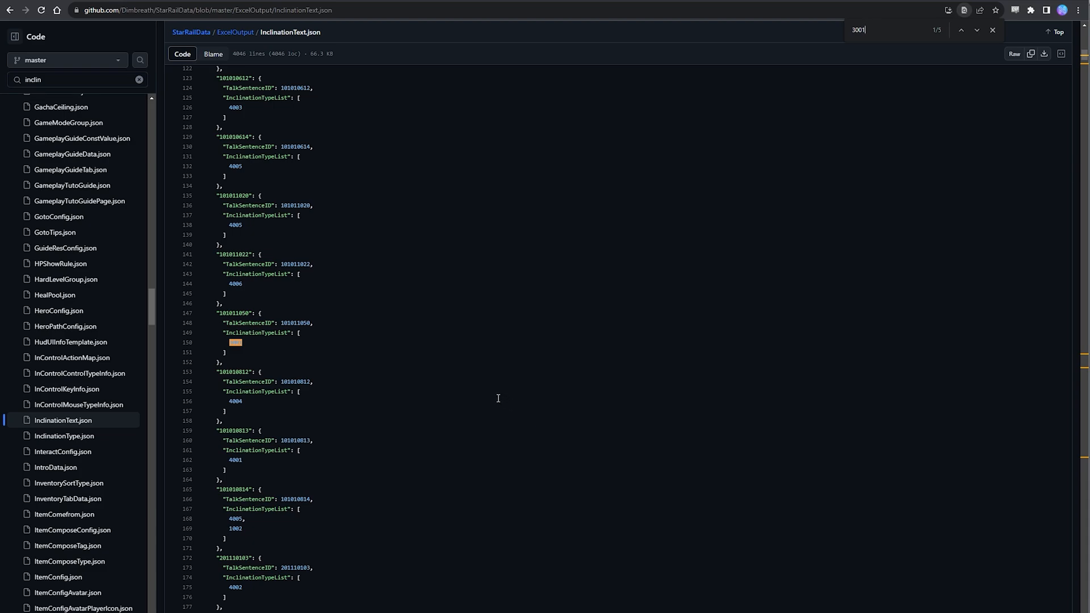
{"action": "mouse_move", "coordinate": [496, 397]}
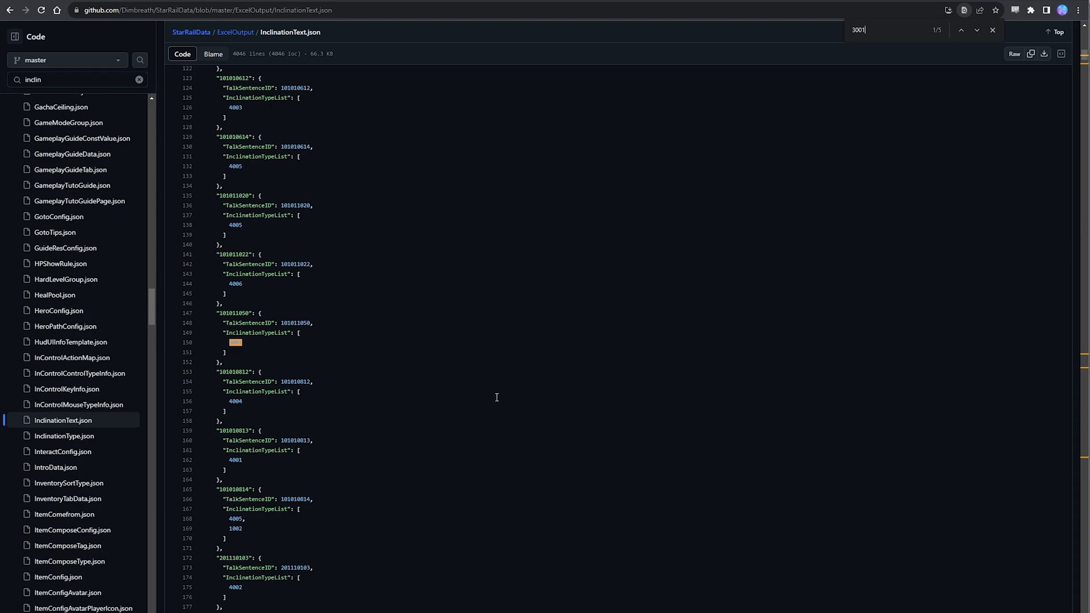
{"action": "mouse_move", "coordinate": [485, 395]}
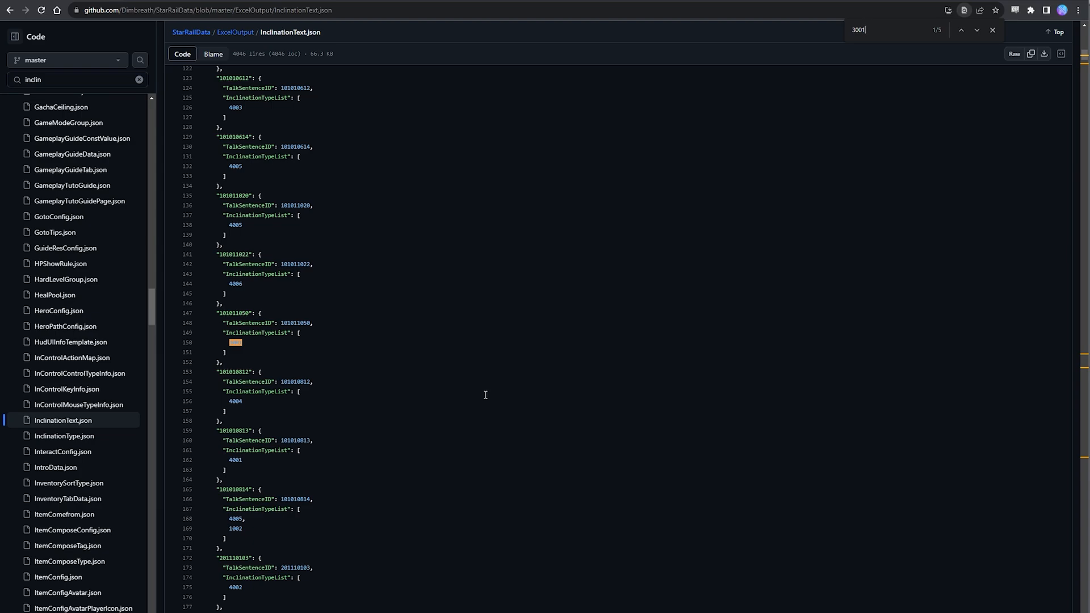
{"action": "mouse_move", "coordinate": [486, 393]}
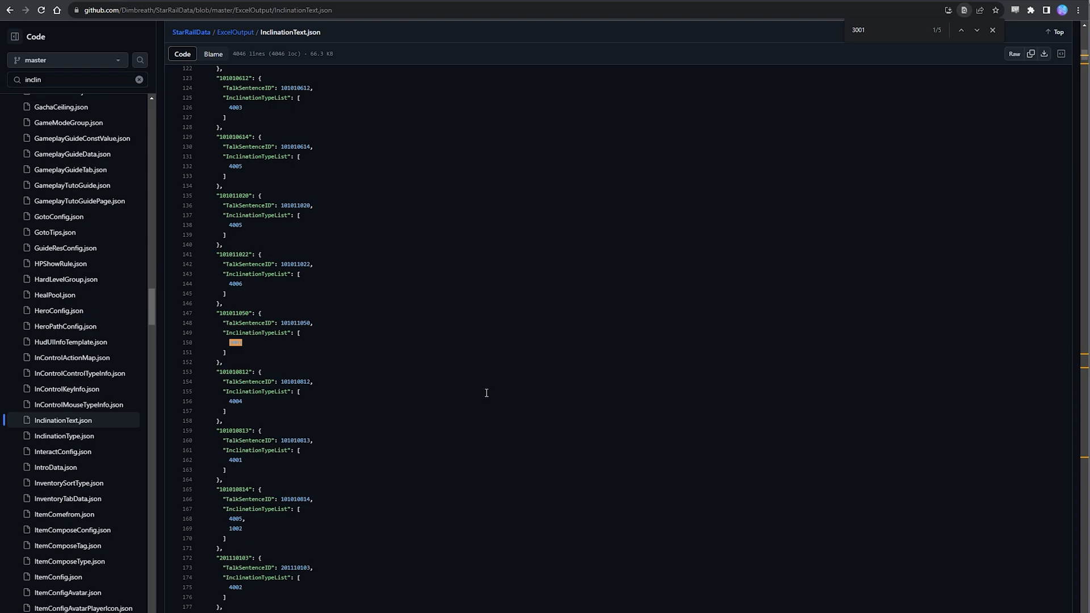
{"action": "mouse_move", "coordinate": [362, 350]}
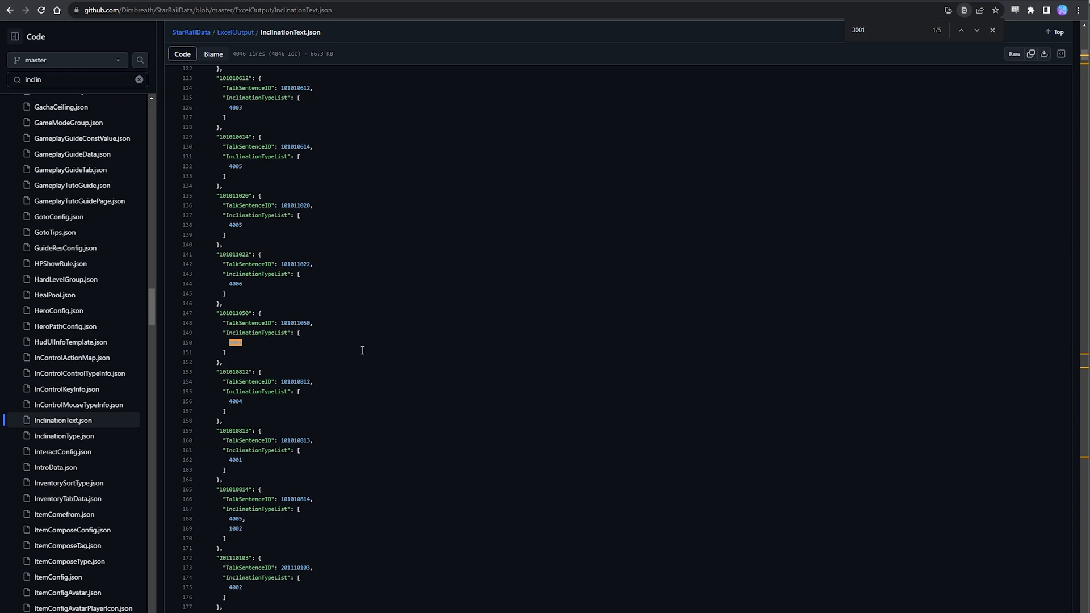
{"action": "mouse_move", "coordinate": [309, 322]}
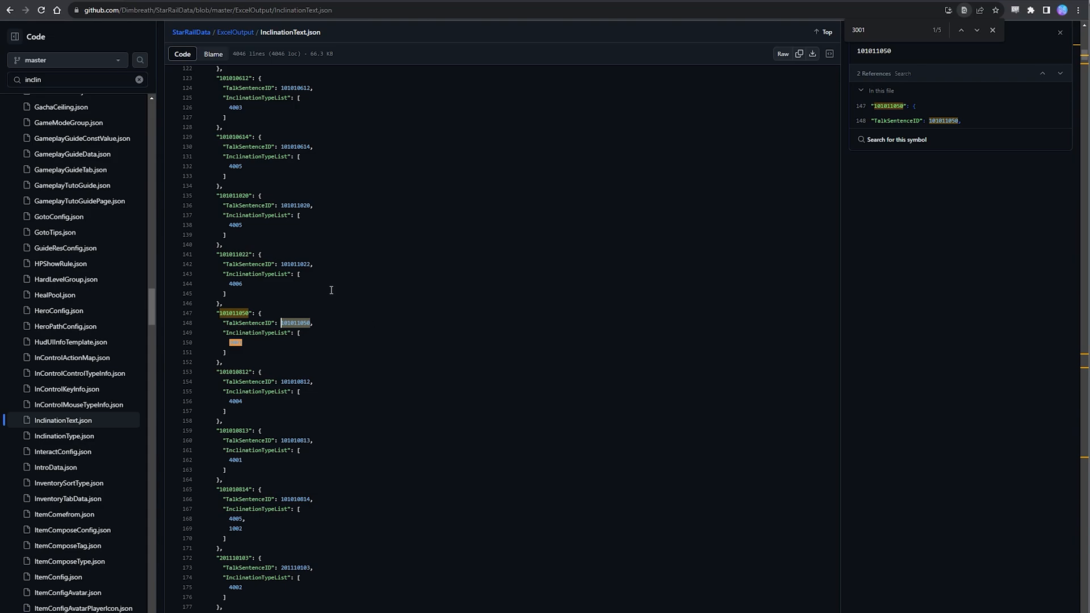
Step: Find ExcelOutput/TalkSentenceConfig.json by searching 'talksent' and view it raw
{"action": "left_click", "coordinate": [66, 79]}
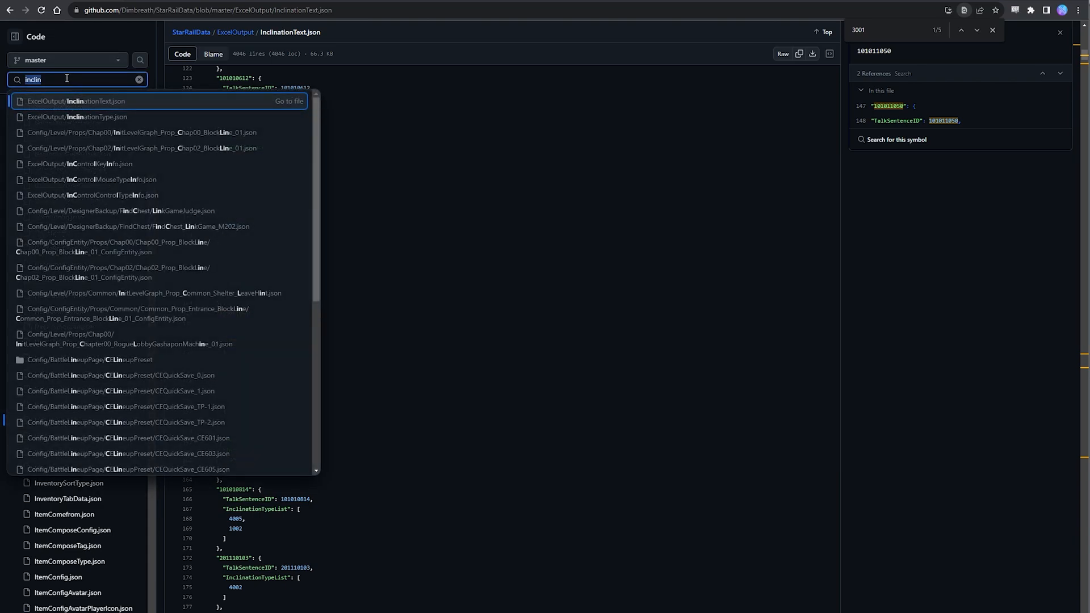
{"action": "type", "text": "talksent"}
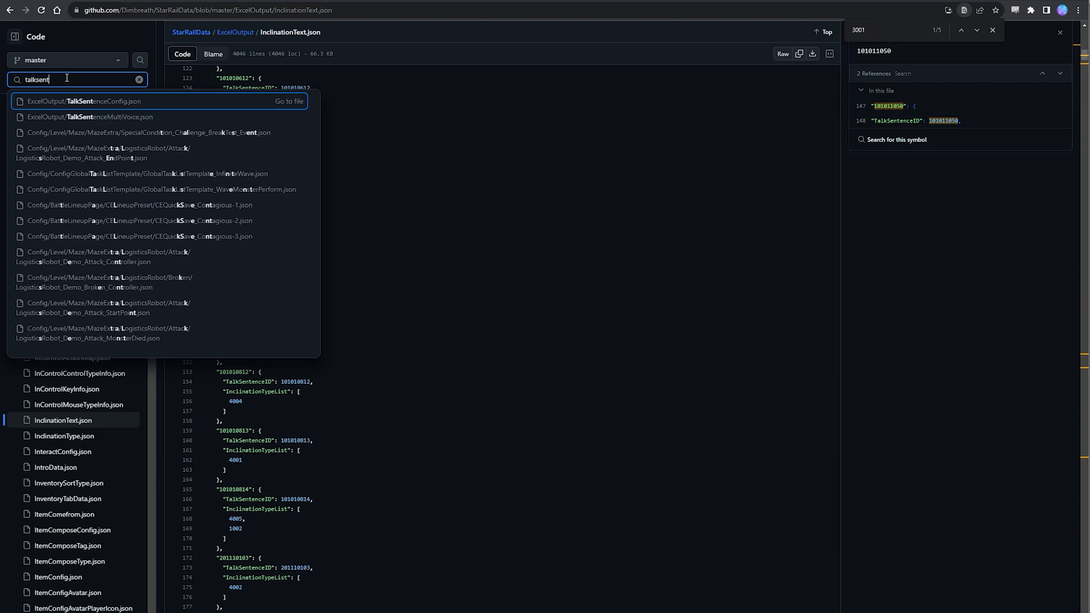
{"action": "left_click", "coordinate": [85, 101]}
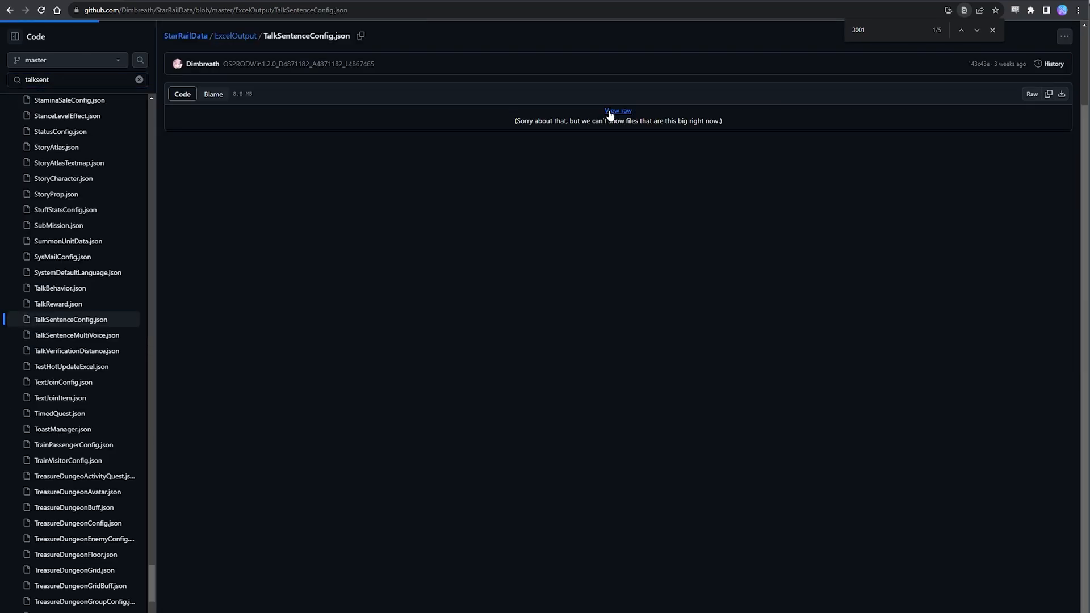
{"action": "left_click", "coordinate": [617, 110]}
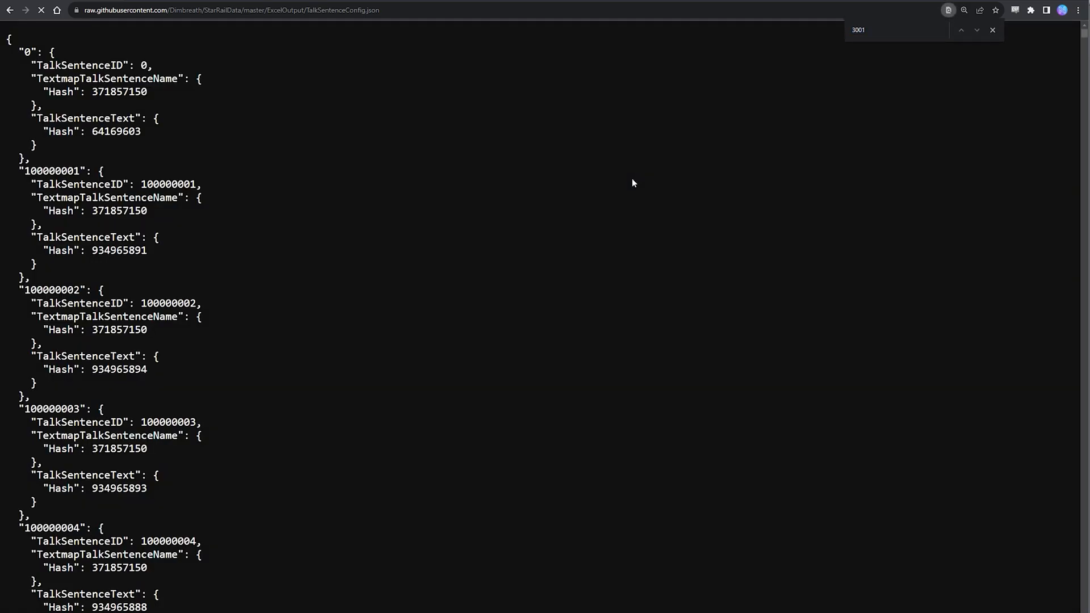
{"action": "type", "text": "101011050"}
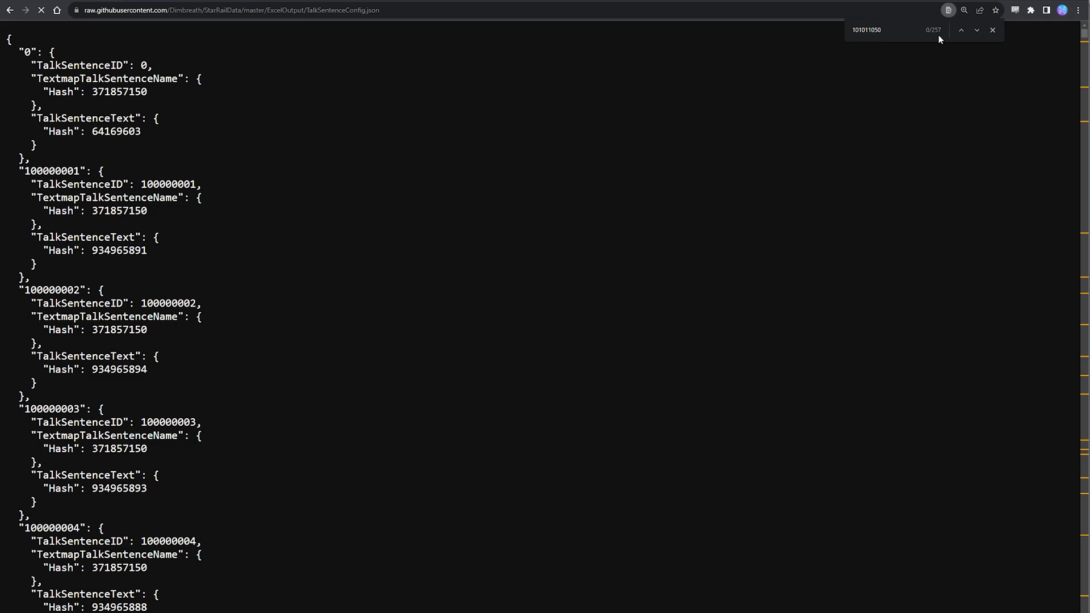
{"action": "left_click", "coordinate": [976, 30]}
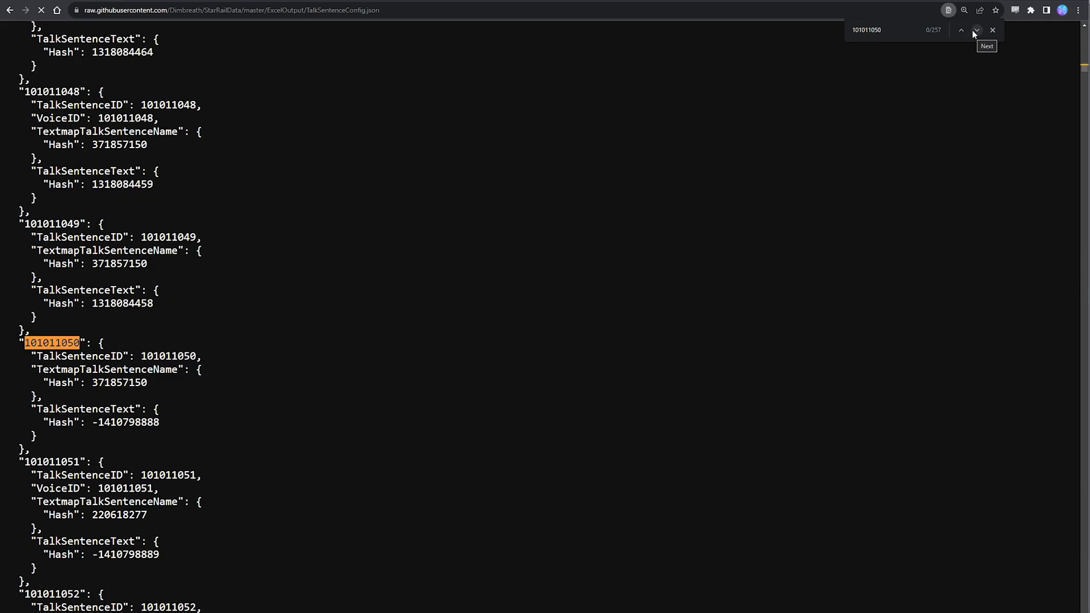
{"action": "left_click", "coordinate": [976, 30]}
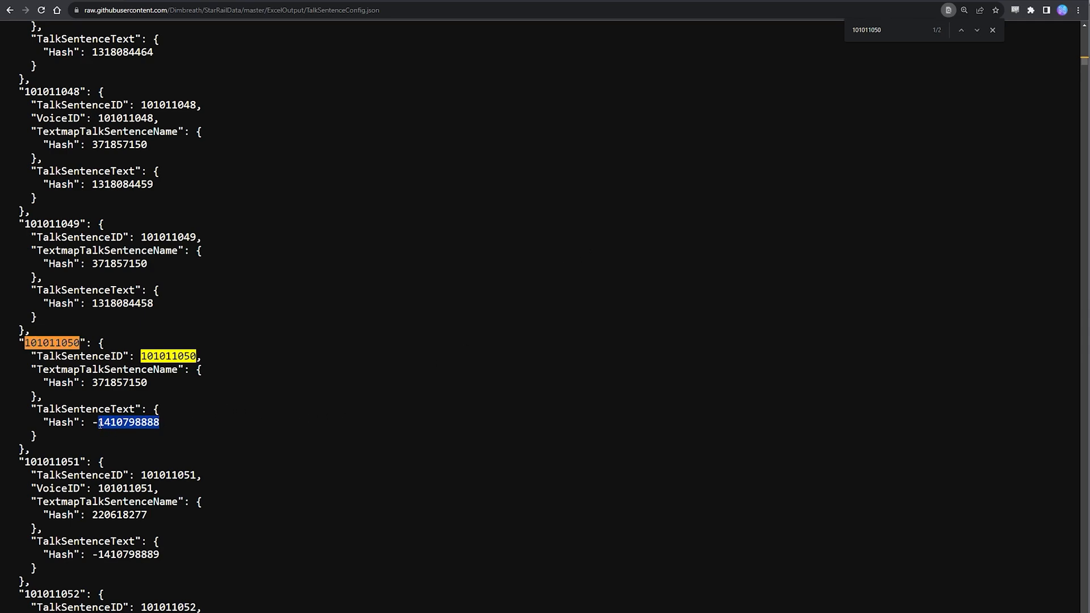
{"action": "mouse_move", "coordinate": [238, 442]}
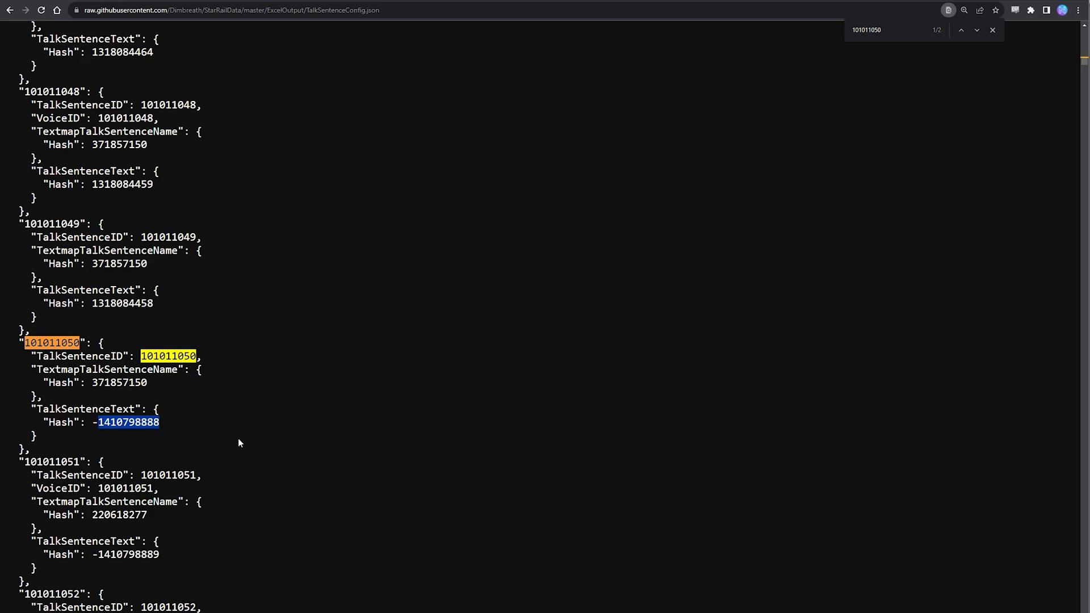
{"action": "mouse_move", "coordinate": [254, 436]}
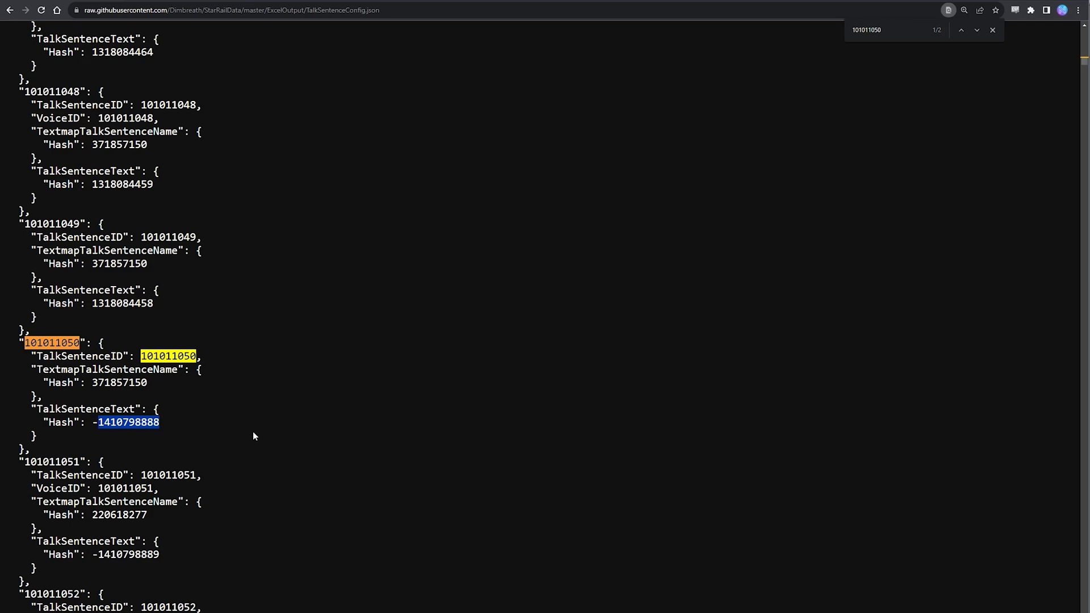
{"action": "left_click", "coordinate": [10, 9]}
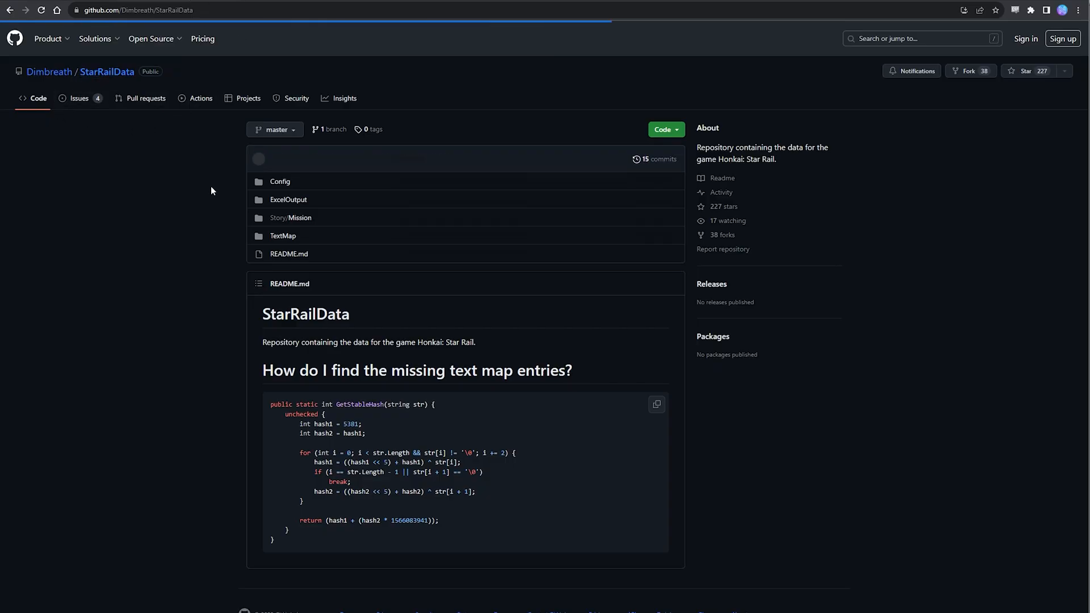
Step: Open TextMap/TextMapEN.json from the repository file list
{"action": "left_click", "coordinate": [283, 236]}
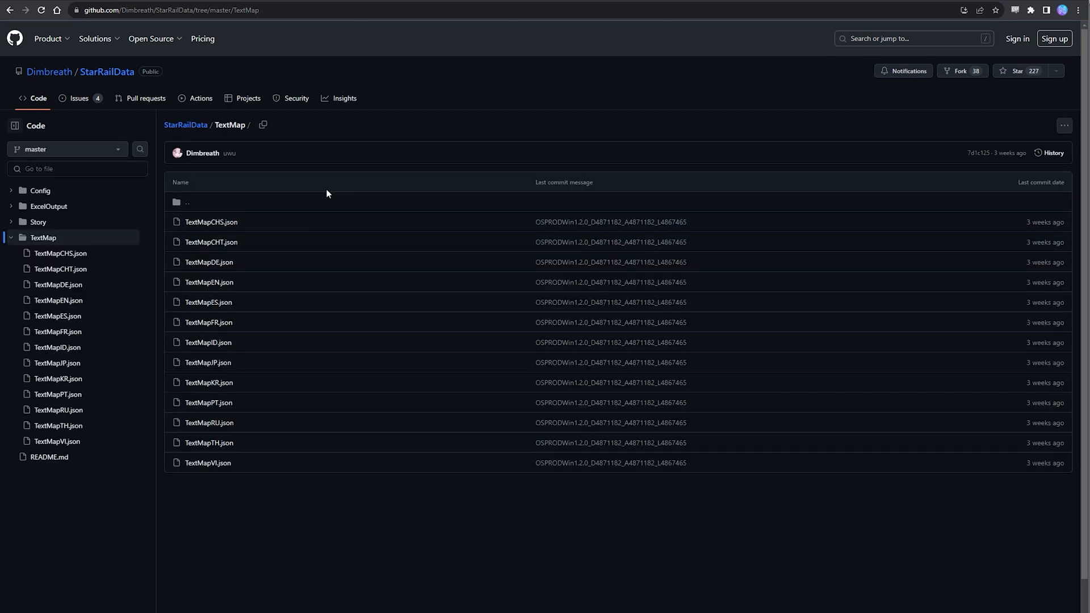
{"action": "mouse_move", "coordinate": [208, 282]}
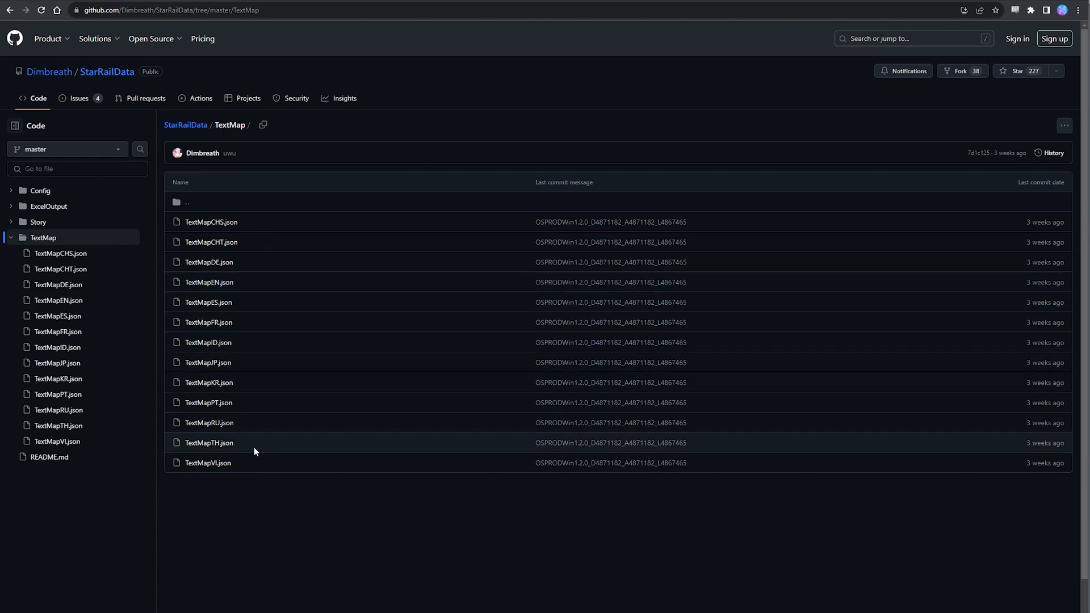
{"action": "mouse_move", "coordinate": [264, 289]}
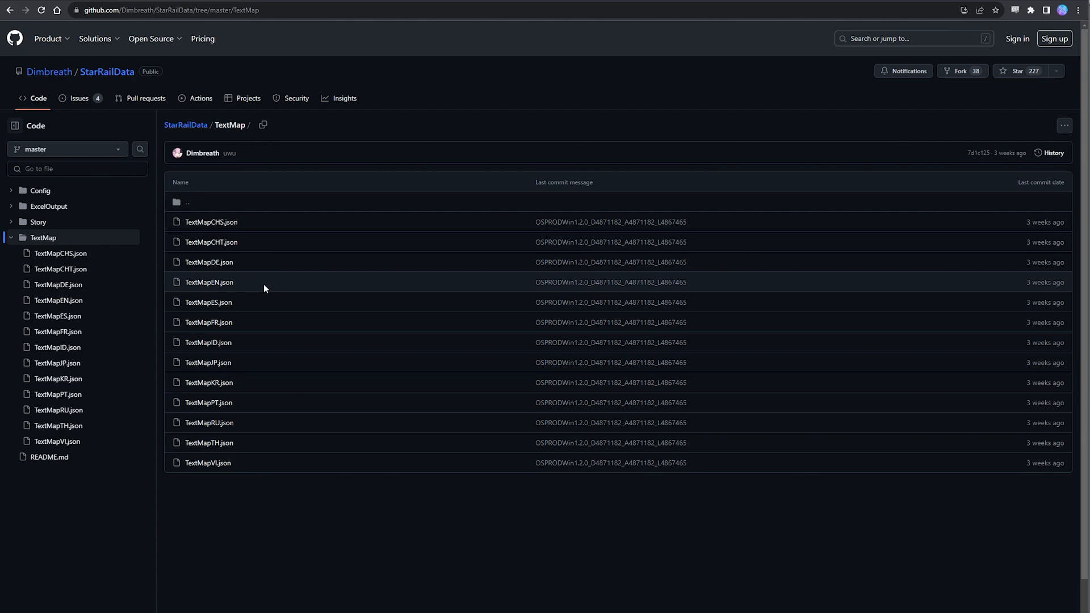
{"action": "left_click", "coordinate": [208, 282]}
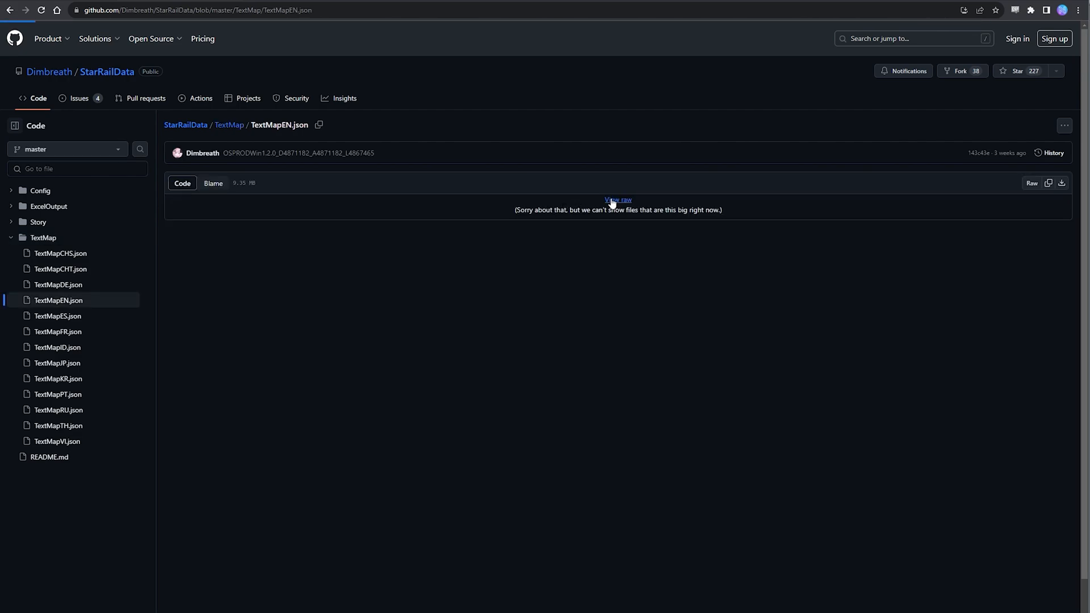
{"action": "left_click", "coordinate": [617, 200]}
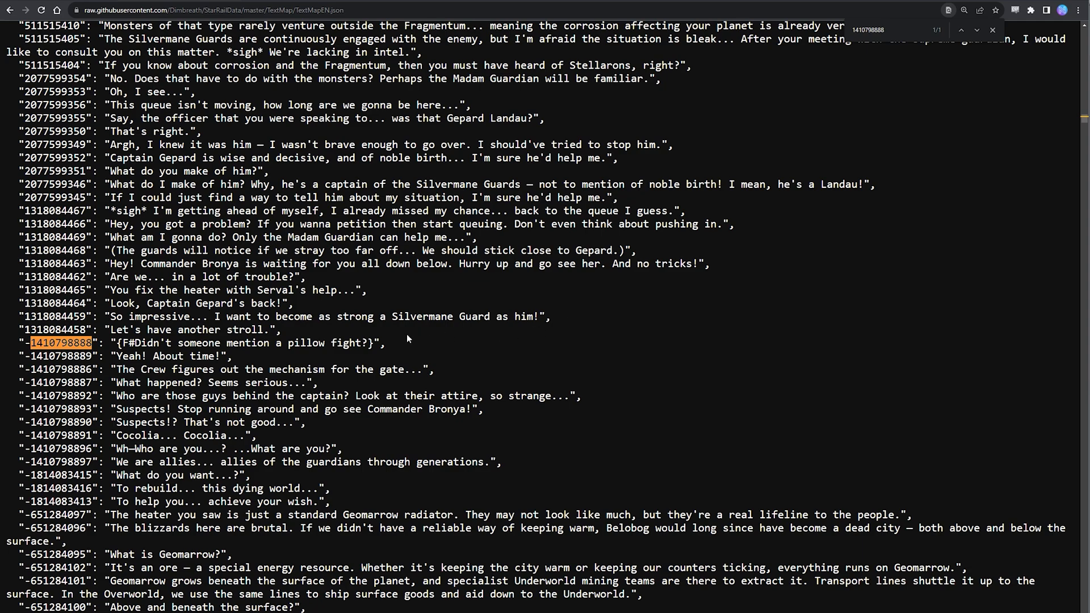
{"action": "mouse_move", "coordinate": [394, 347]}
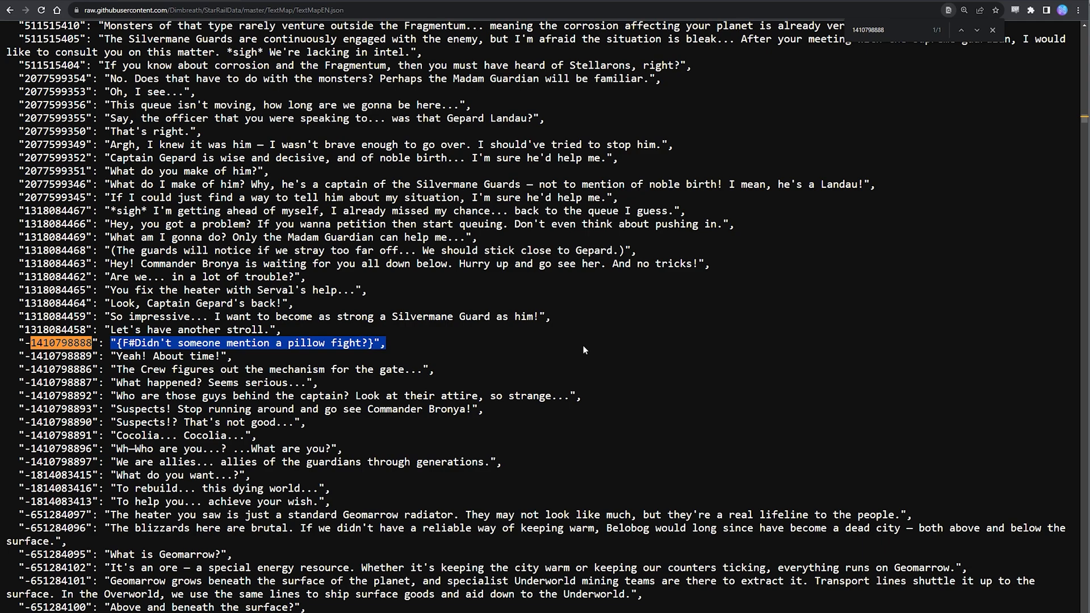
{"action": "mouse_move", "coordinate": [588, 351]}
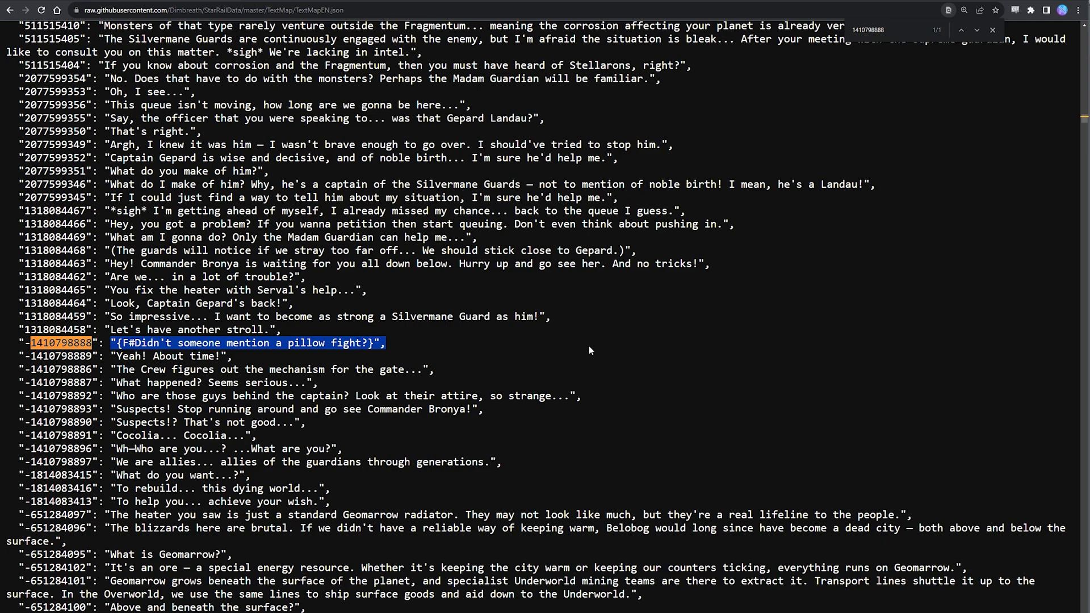